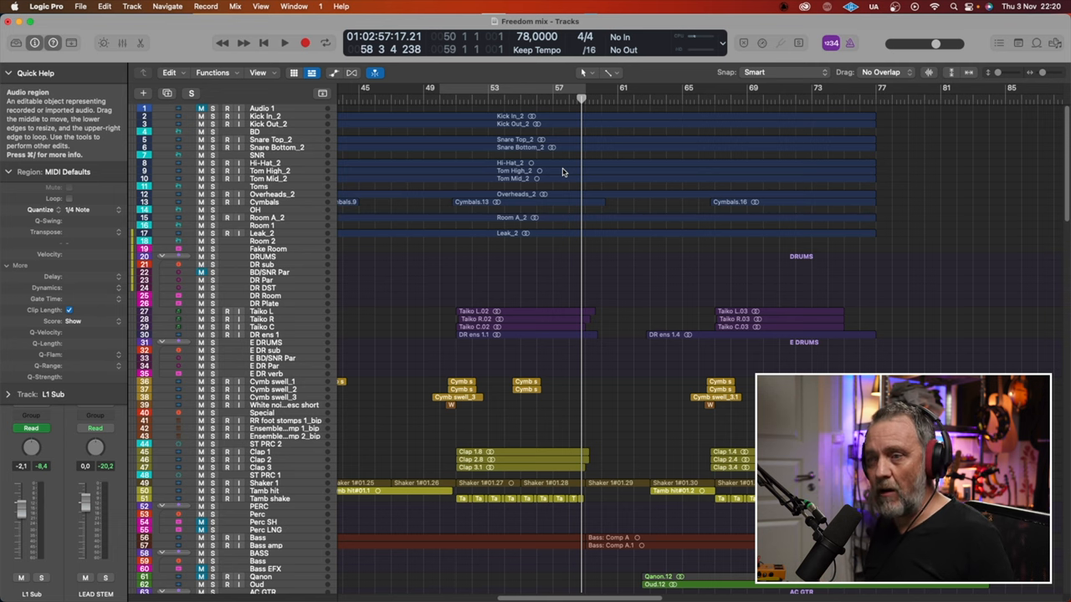
{"action": "mouse_move", "coordinate": [272, 263]}
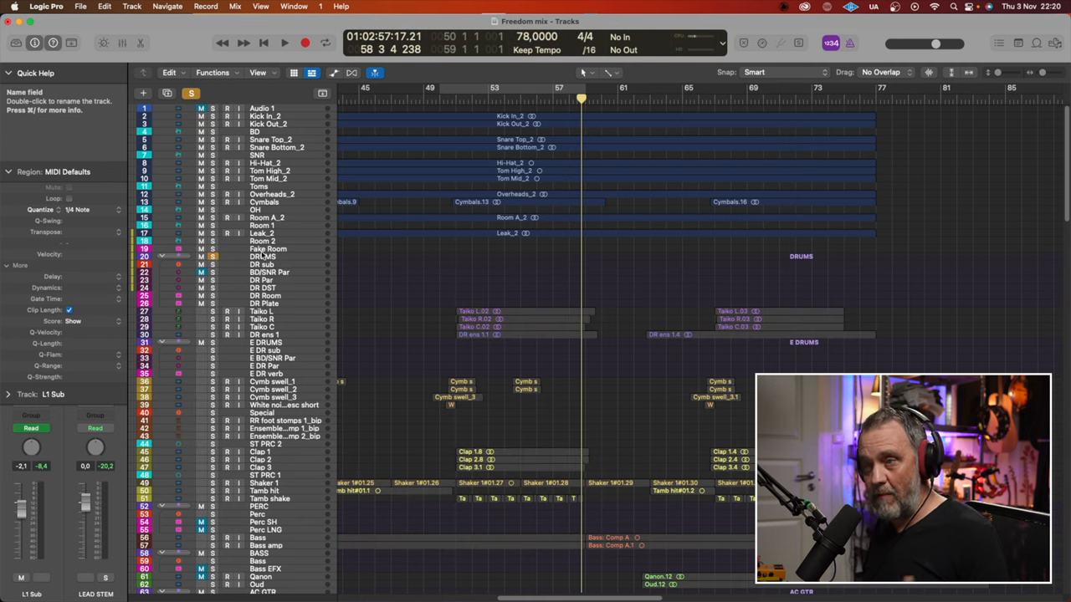
{"action": "mouse_move", "coordinate": [309, 254]}
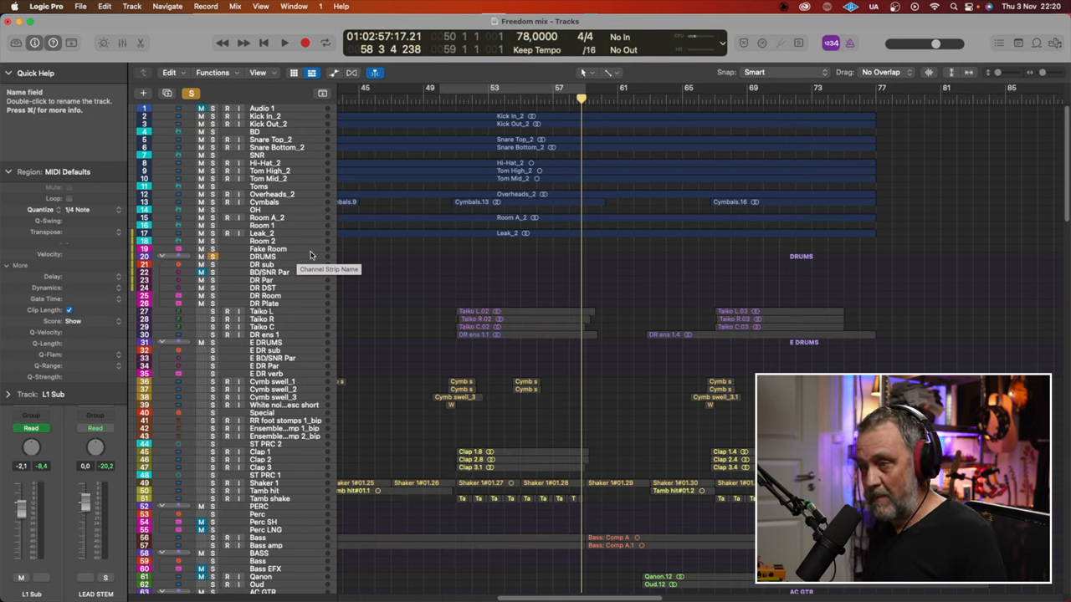
Step: Play back the soloed DRUMS group to audition the drum section
{"action": "left_click", "coordinate": [283, 42]}
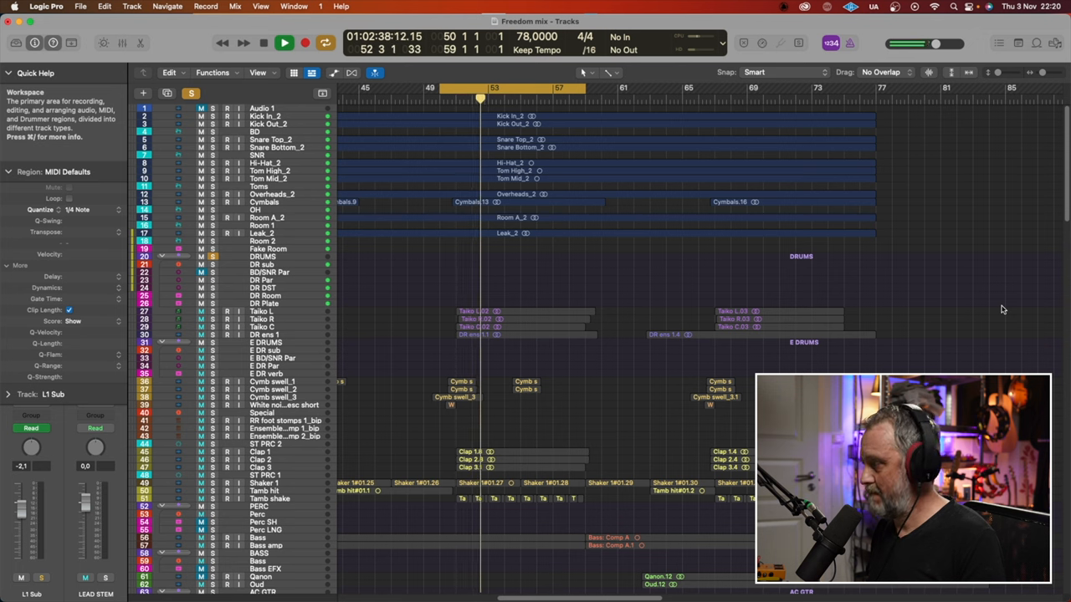
{"action": "left_click", "coordinate": [263, 42]}
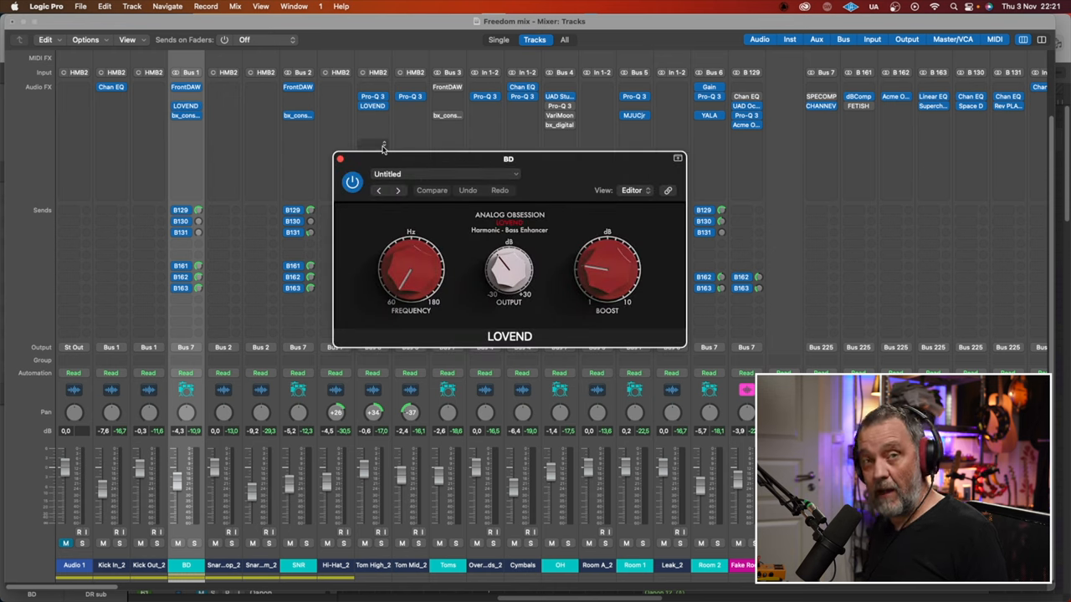
{"action": "mouse_move", "coordinate": [394, 153]}
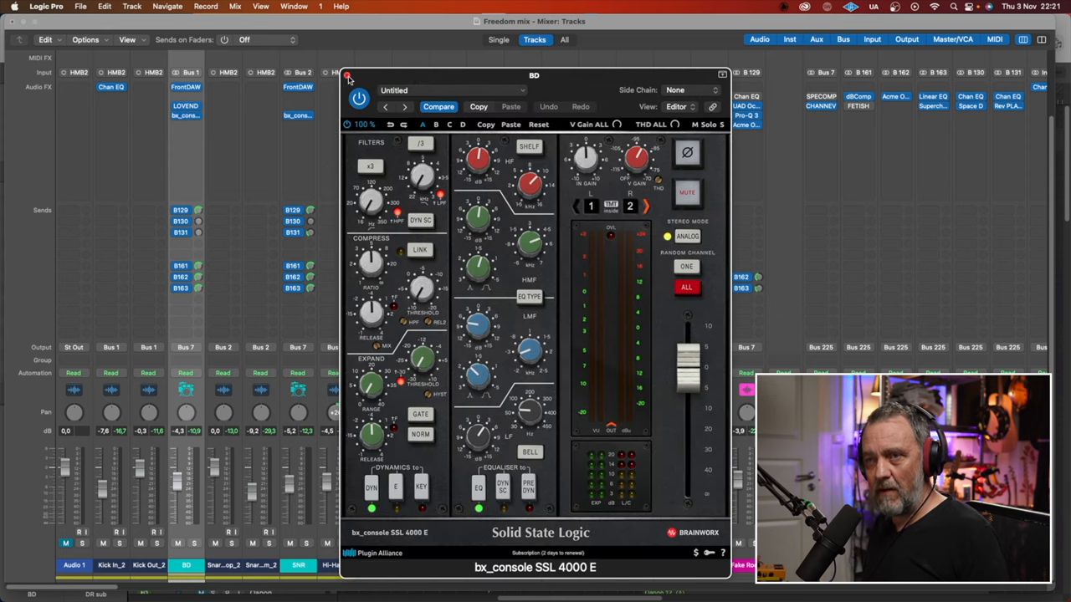
Step: Close the SSL 4000 E console plugin on the BD channel strip
{"action": "left_click", "coordinate": [347, 75]}
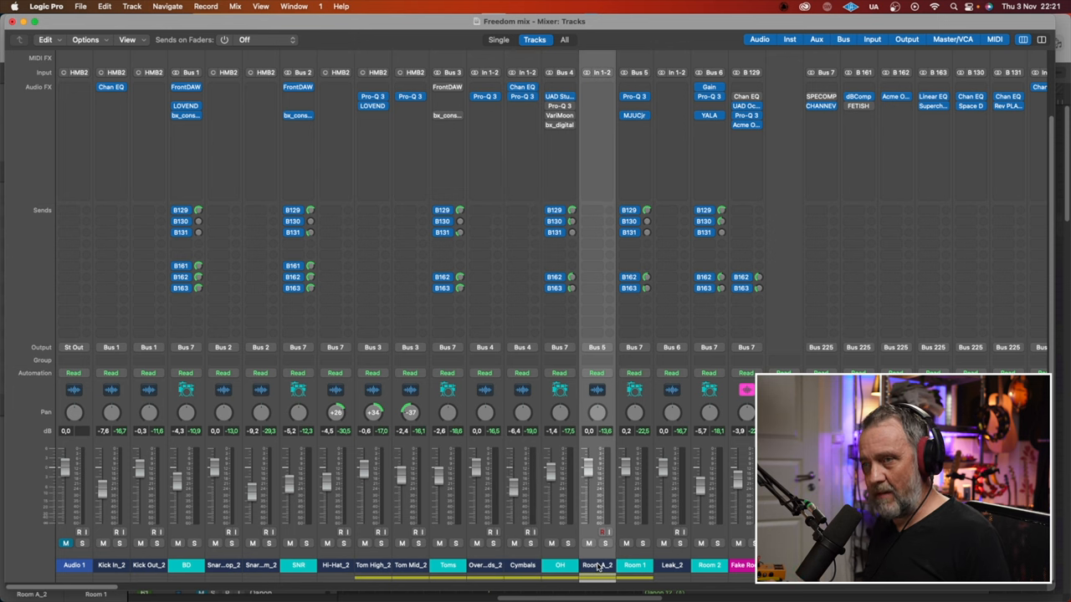
{"action": "mouse_move", "coordinate": [652, 125]}
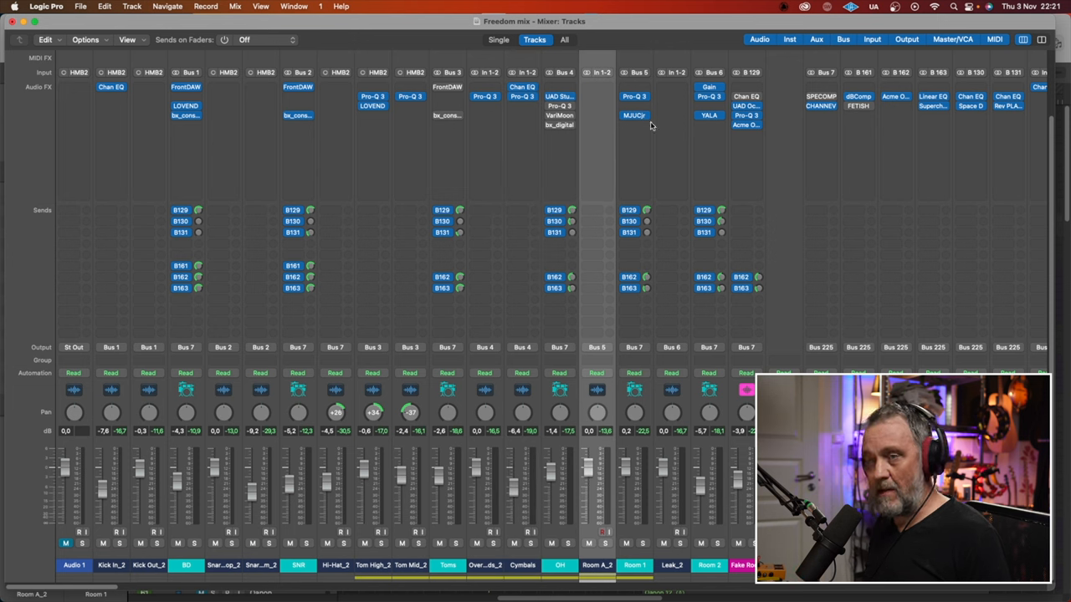
{"action": "double_click", "coordinate": [634, 95]}
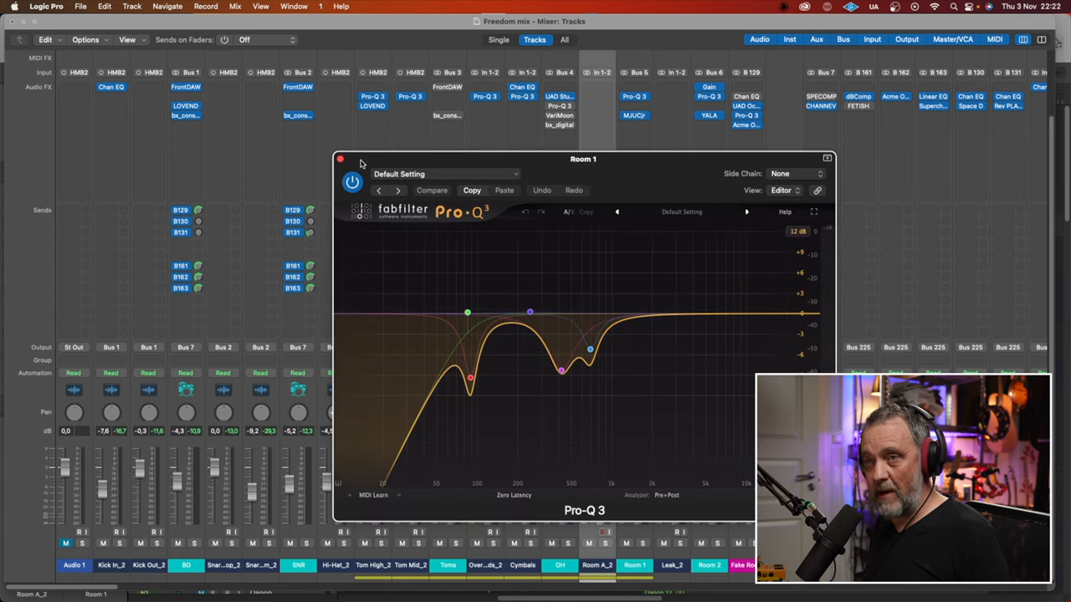
{"action": "left_click", "coordinate": [340, 159]}
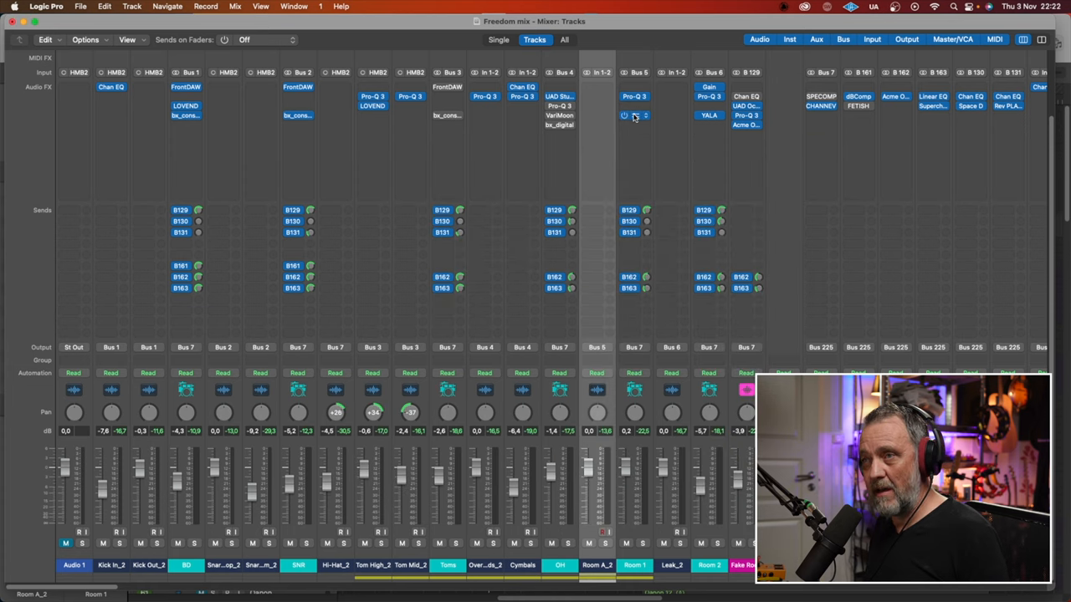
{"action": "left_click", "coordinate": [634, 114]}
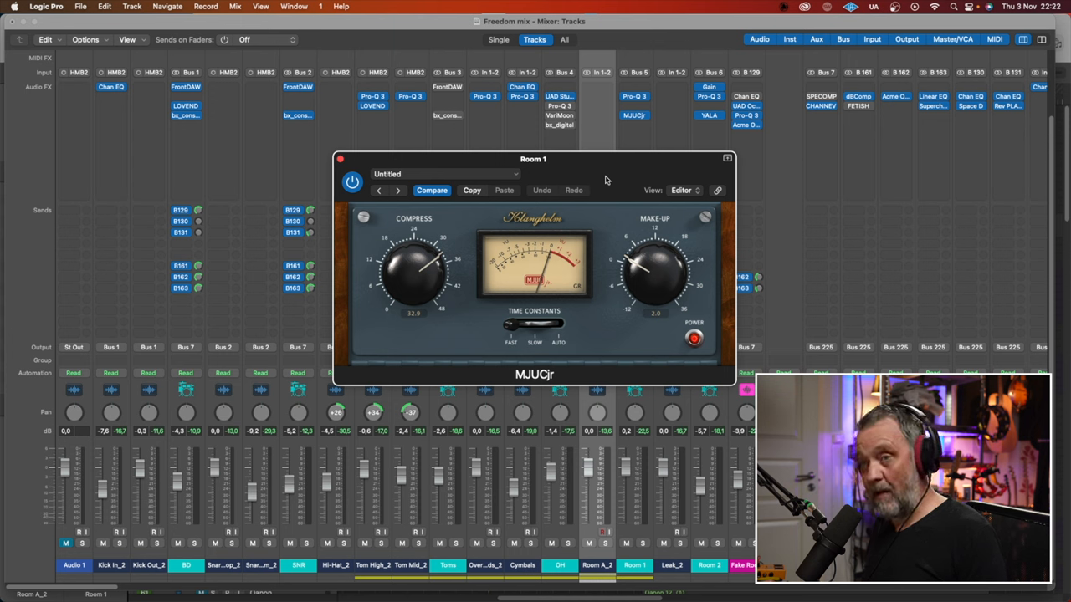
{"action": "mouse_move", "coordinate": [355, 162]}
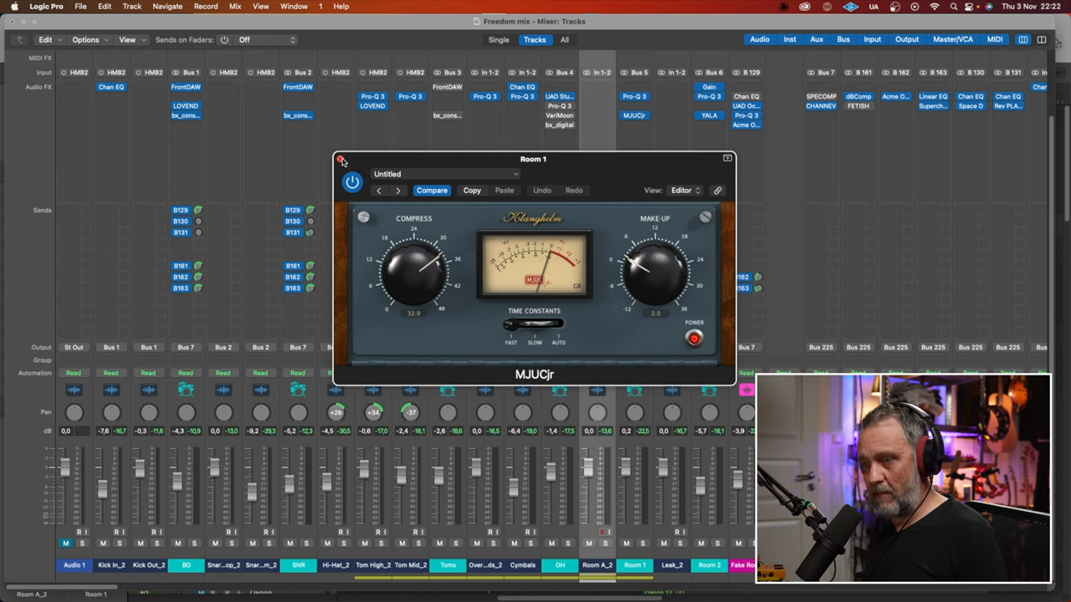
{"action": "left_click", "coordinate": [341, 159]}
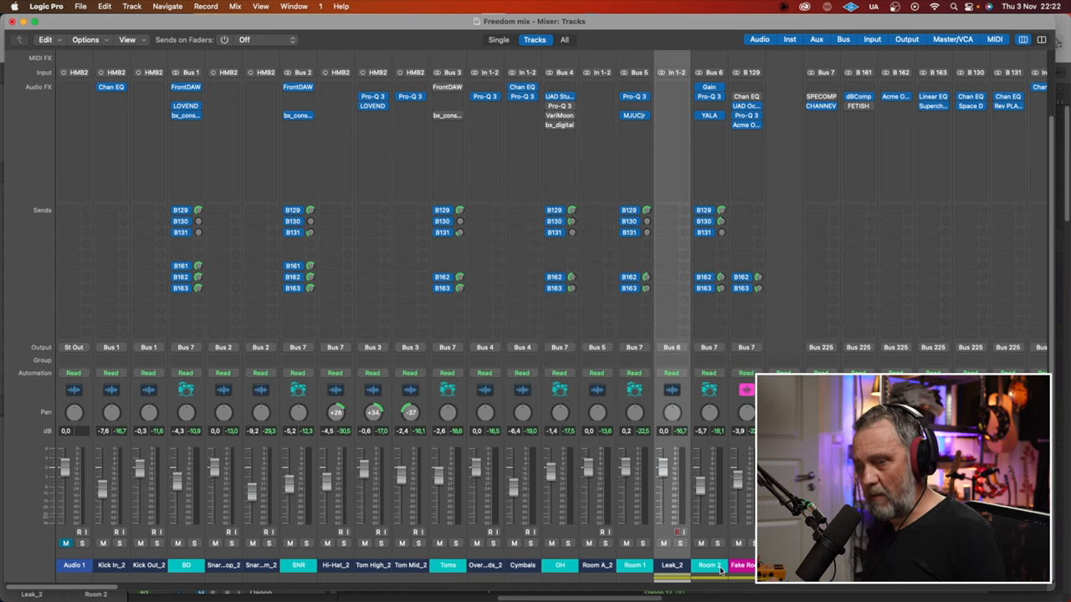
{"action": "left_click", "coordinate": [708, 114]}
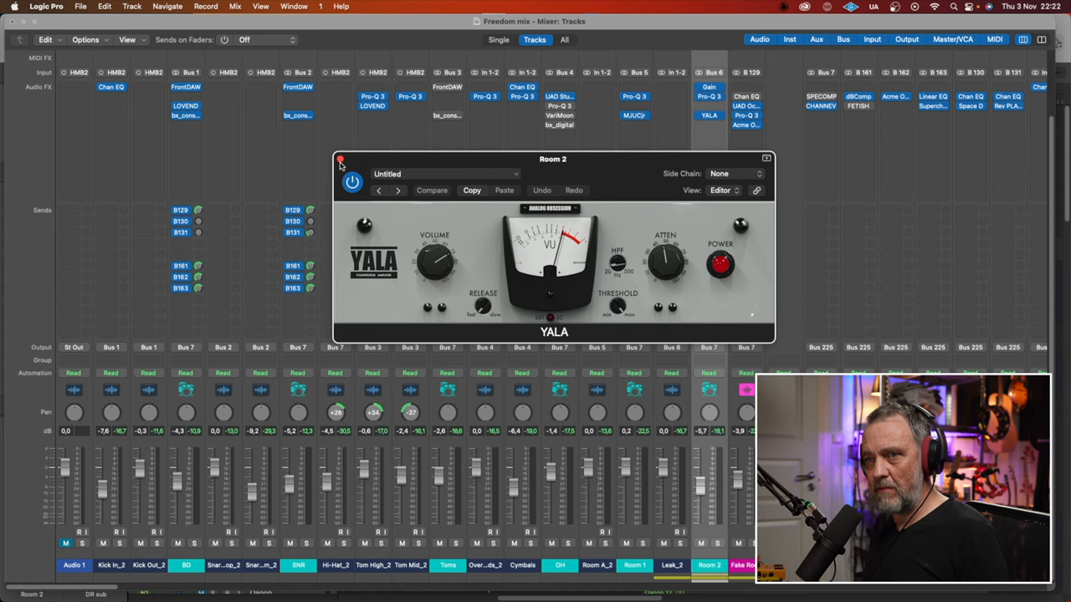
{"action": "left_click", "coordinate": [340, 160]}
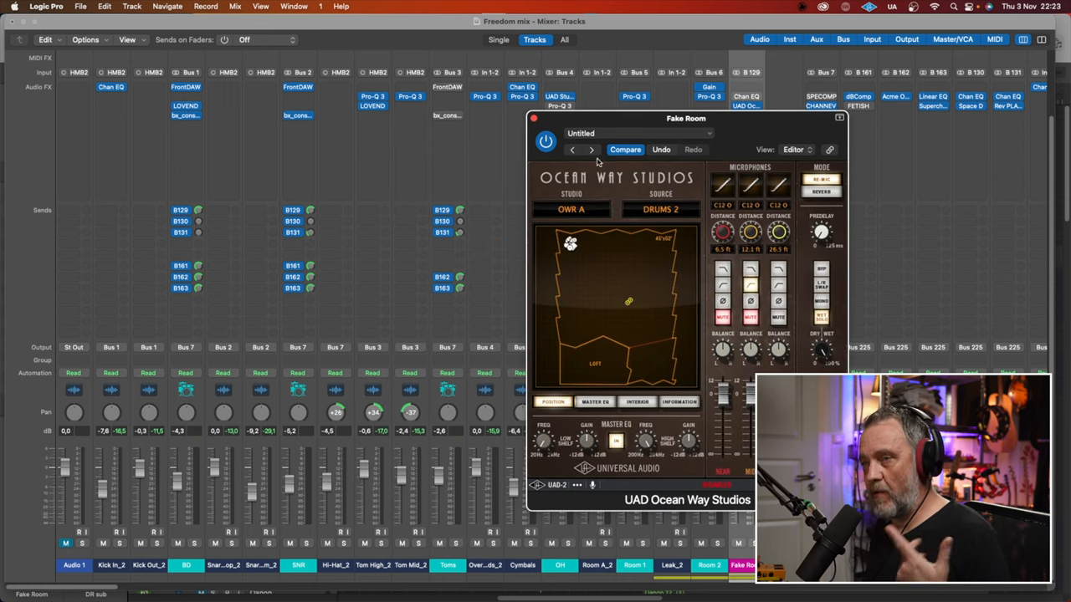
{"action": "left_click", "coordinate": [533, 118]}
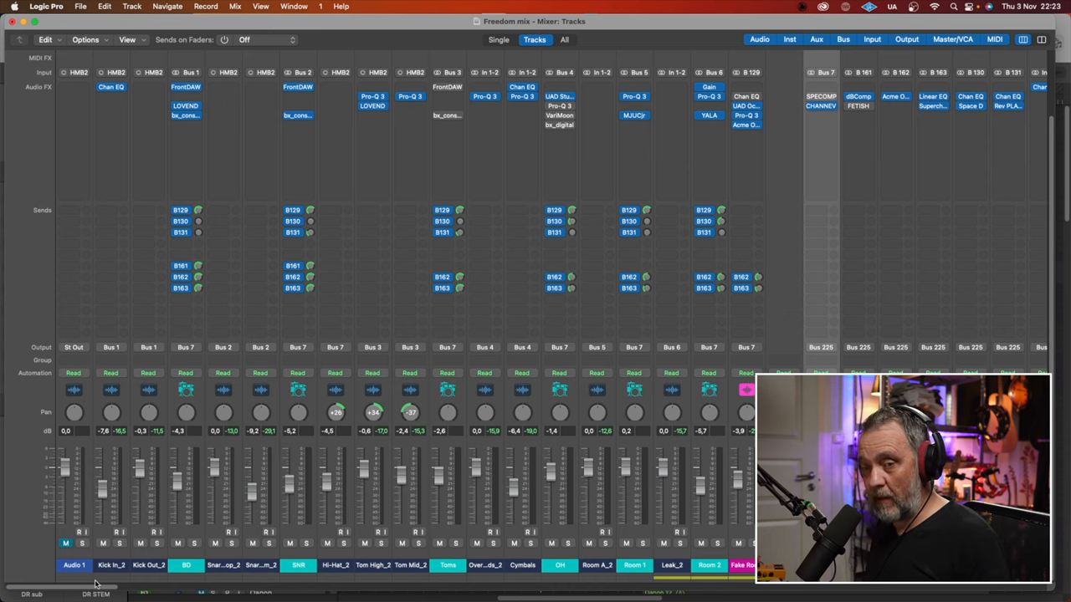
Step: Scroll to the drum stem buses and open the Acme Opticom XLA-3 on DR Par
{"action": "scroll", "scroll_direction": "right", "scroll_amount": 3}
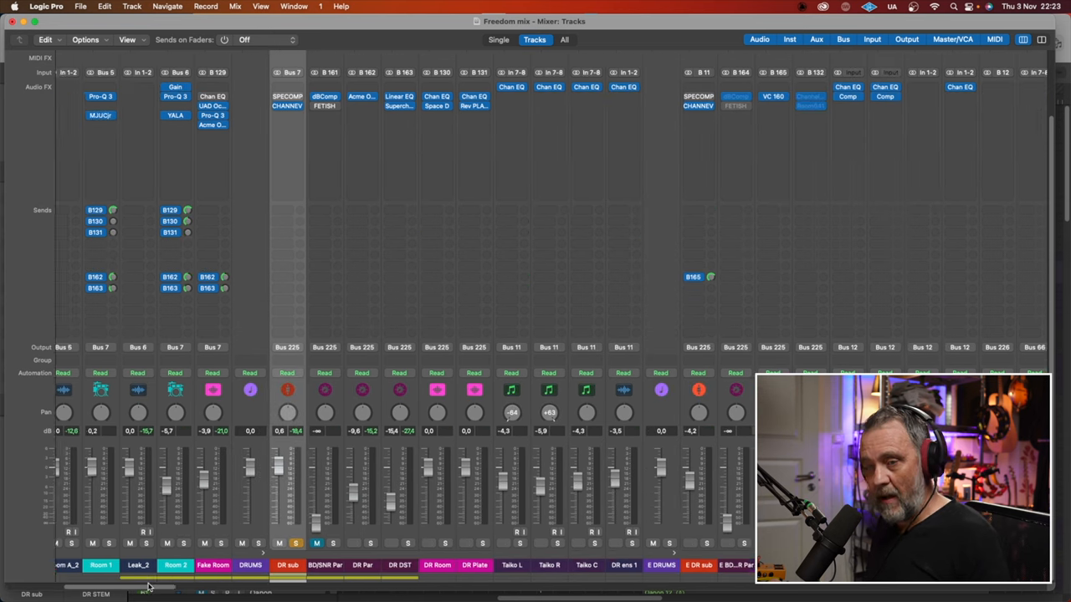
{"action": "scroll", "scroll_direction": "right", "scroll_amount": 3}
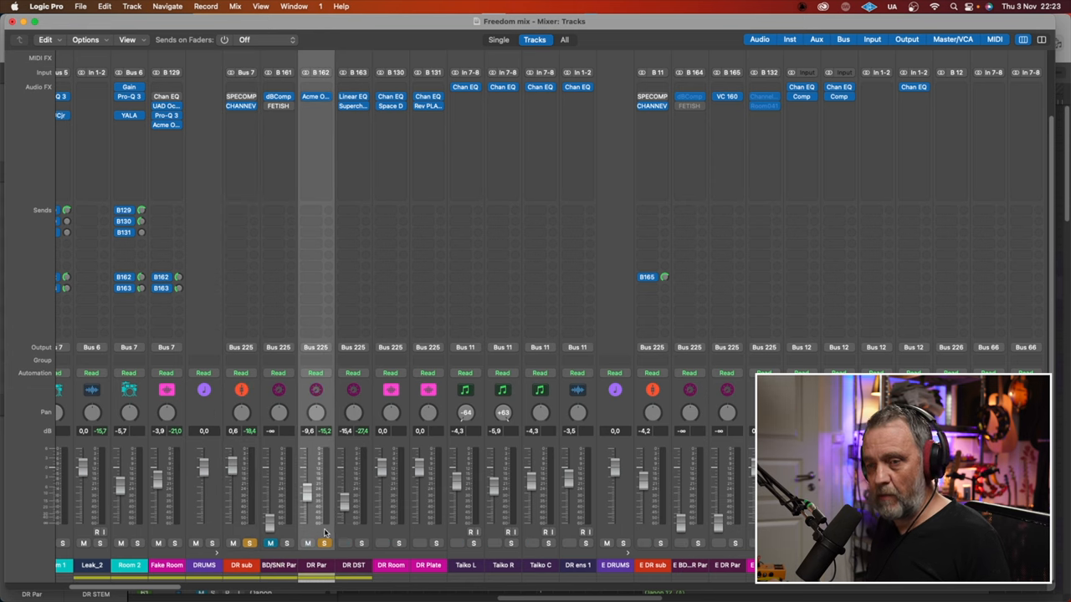
{"action": "left_click", "coordinate": [315, 95]}
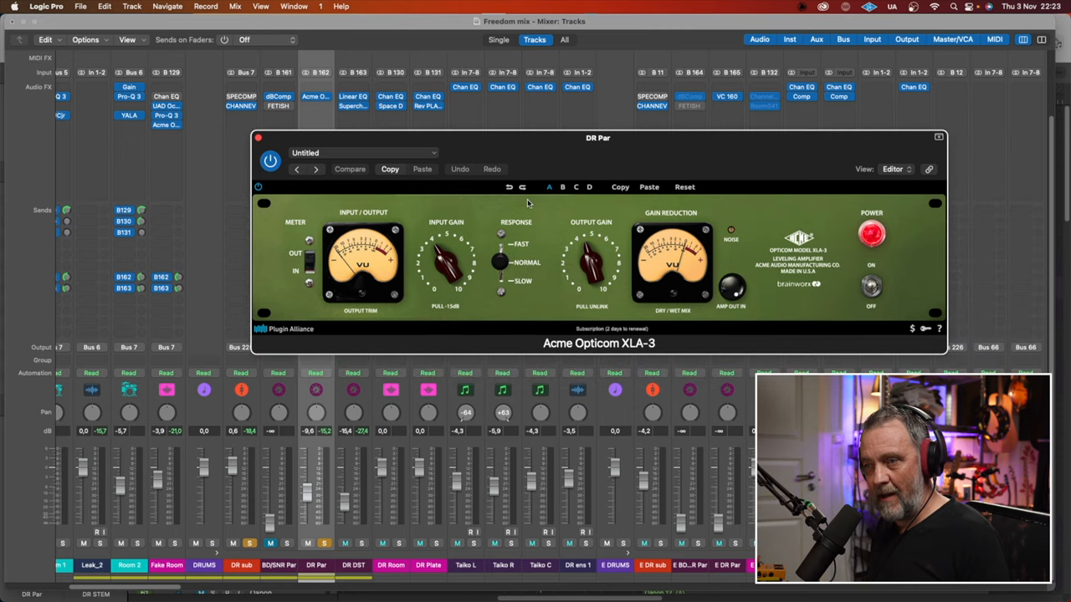
{"action": "mouse_move", "coordinate": [425, 188]}
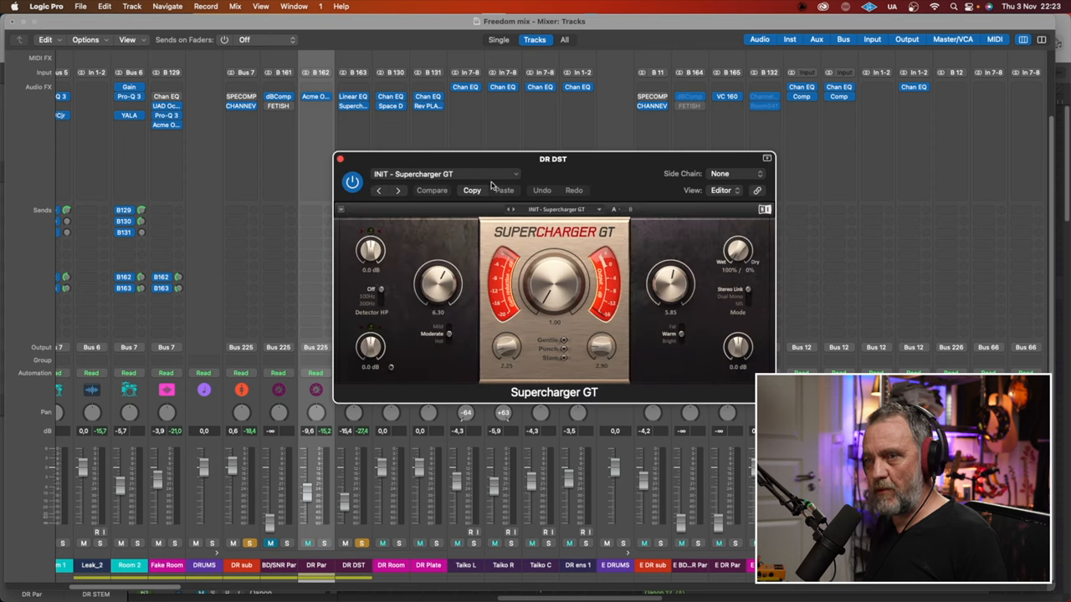
Step: Move and close the DR DST Supercharger GT window, then unsolo DR Par
{"action": "left_click_drag", "start_coordinate": [553, 158], "coordinate": [559, 111]}
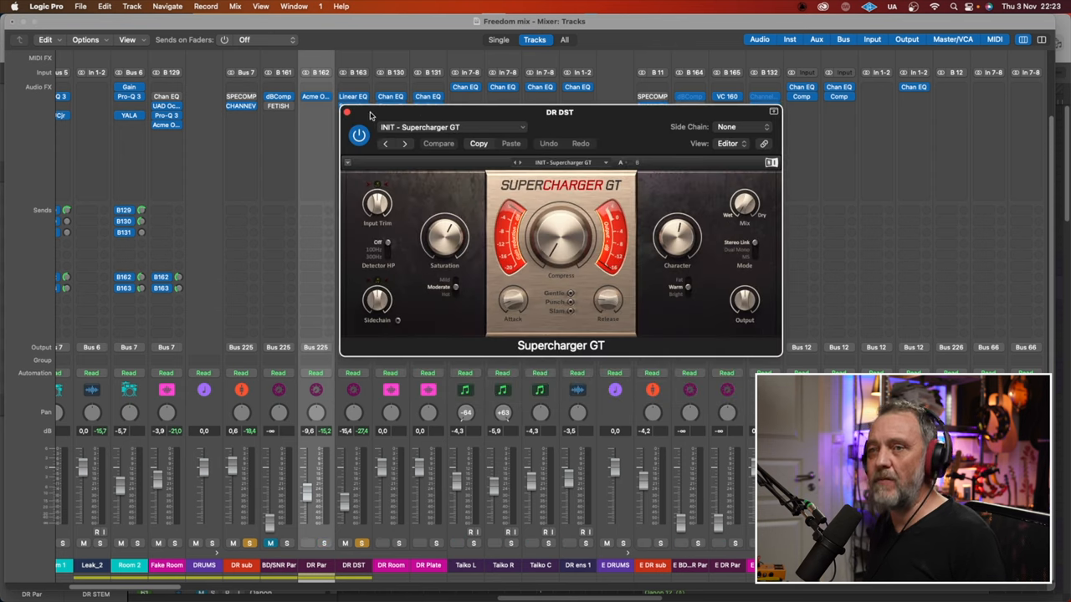
{"action": "left_click", "coordinate": [346, 111]}
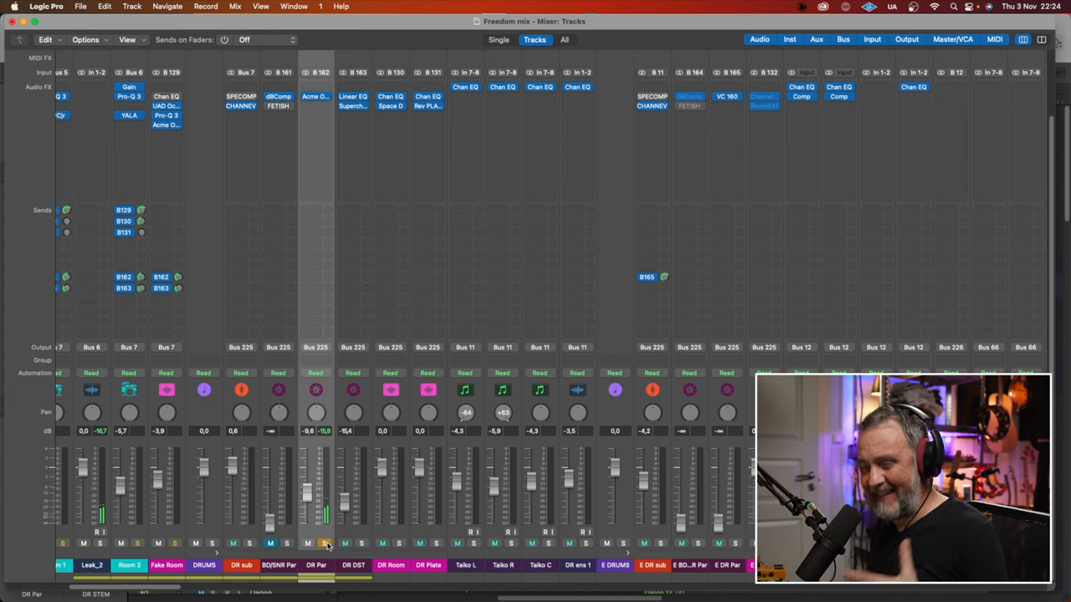
{"action": "left_click", "coordinate": [325, 543]}
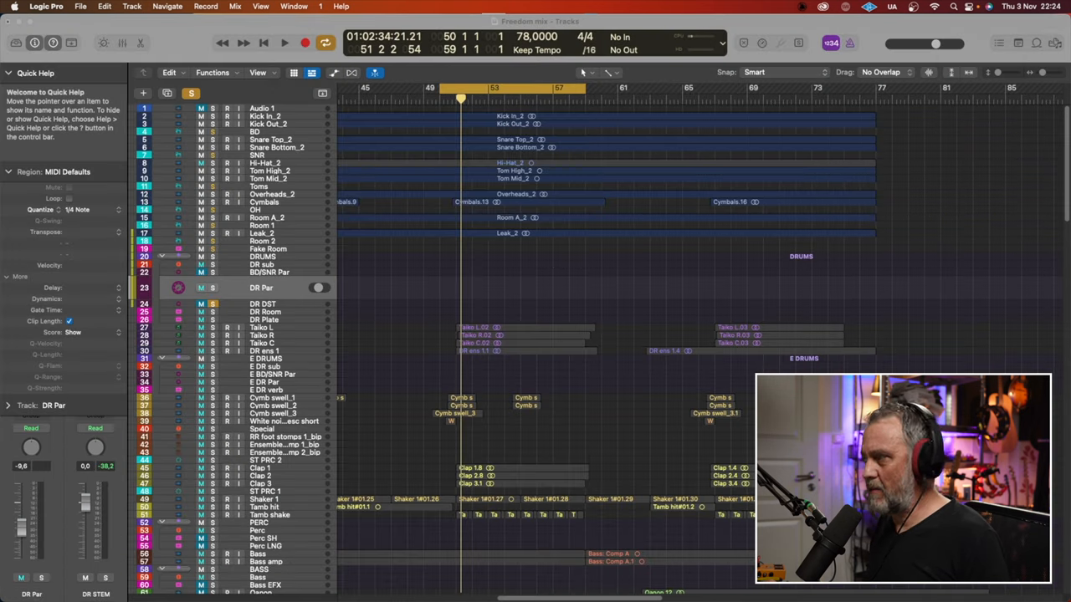
{"action": "mouse_move", "coordinate": [414, 301]}
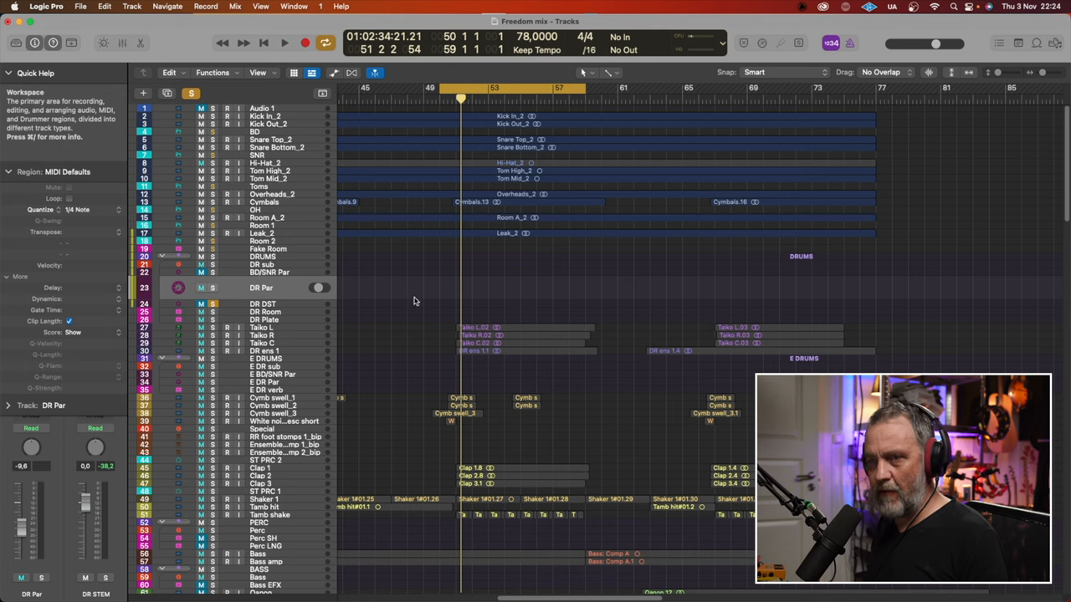
Step: Select the Taiko L track and solo it
{"action": "left_click", "coordinate": [213, 288]}
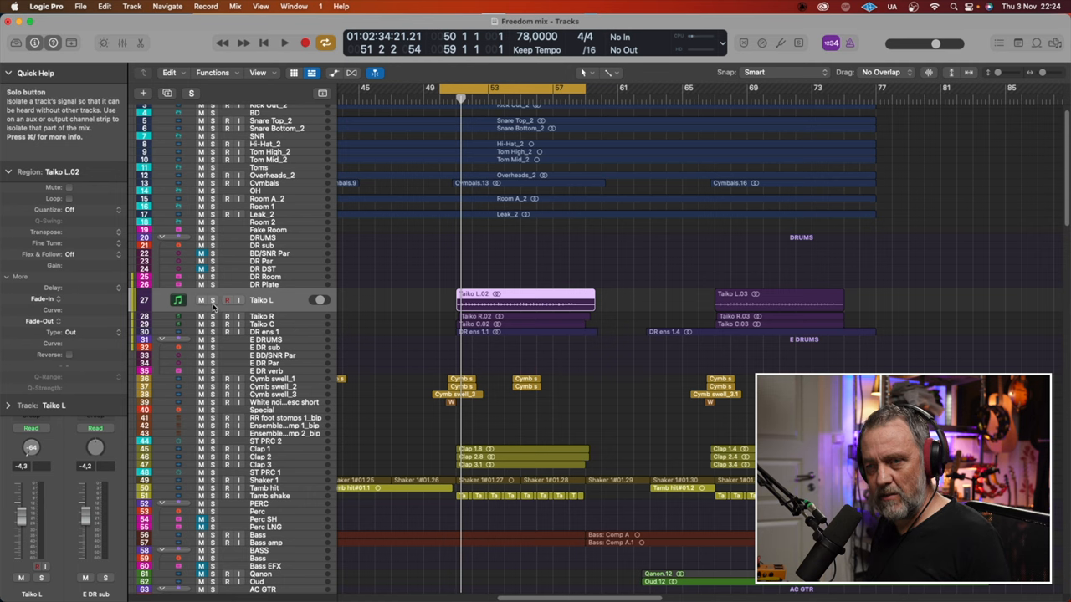
{"action": "left_click", "coordinate": [213, 299]}
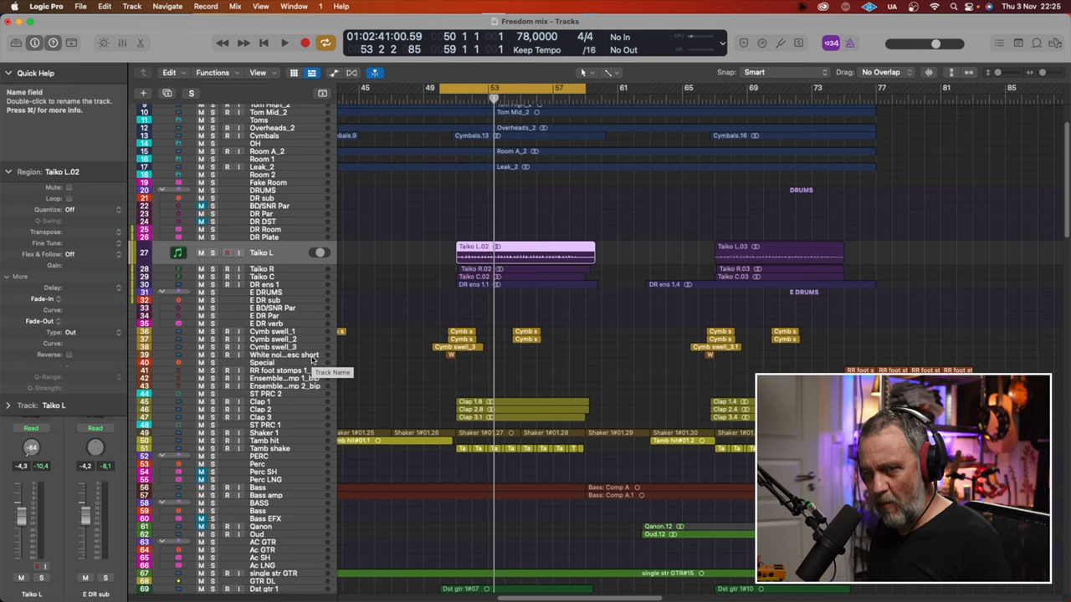
Step: Select the Clap 1, Shaker 1, Tamb hit and Tamb shake tracks in turn
{"action": "scroll", "scroll_direction": "up", "scroll_amount": 3}
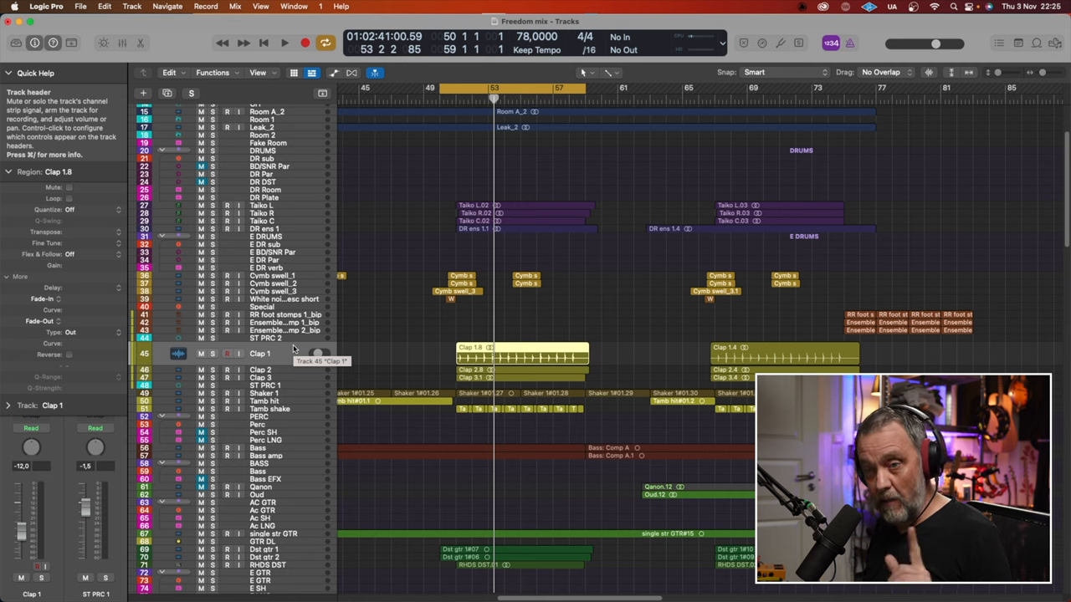
{"action": "left_click", "coordinate": [265, 384]}
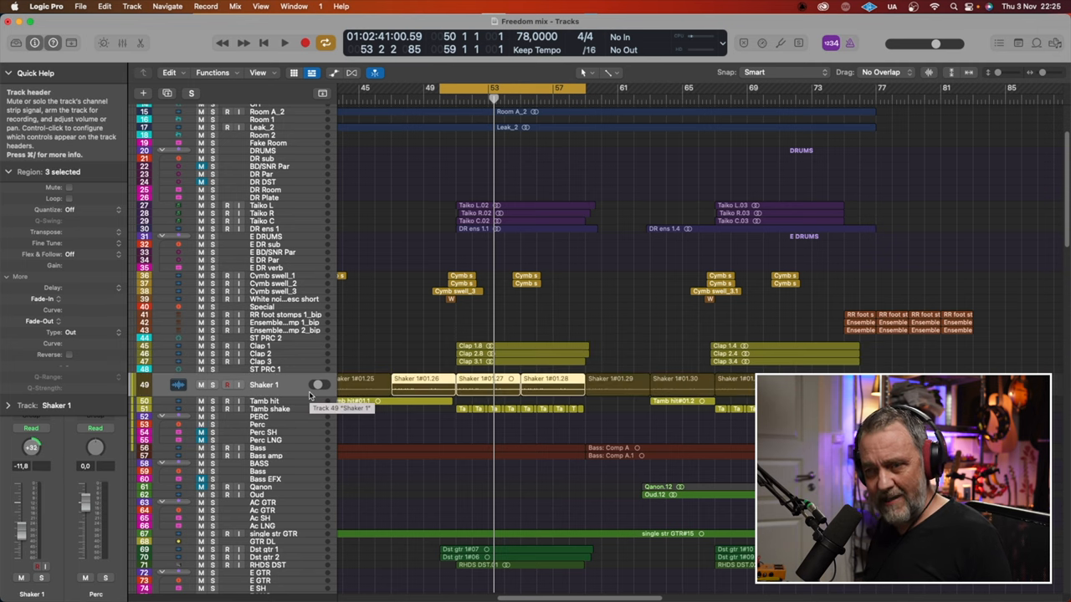
{"action": "left_click", "coordinate": [264, 392]}
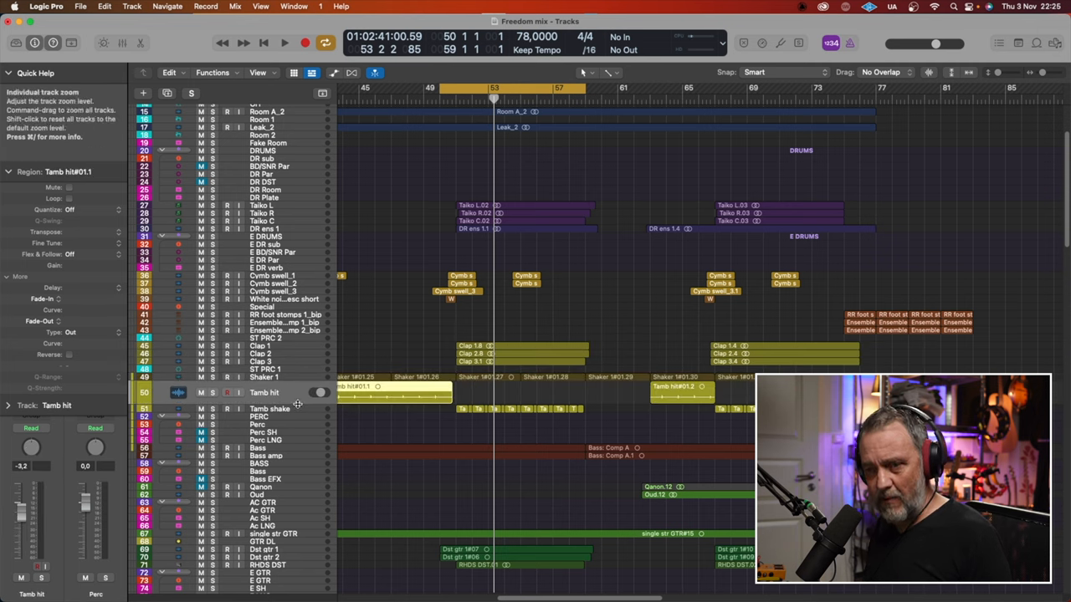
{"action": "left_click", "coordinate": [263, 401]}
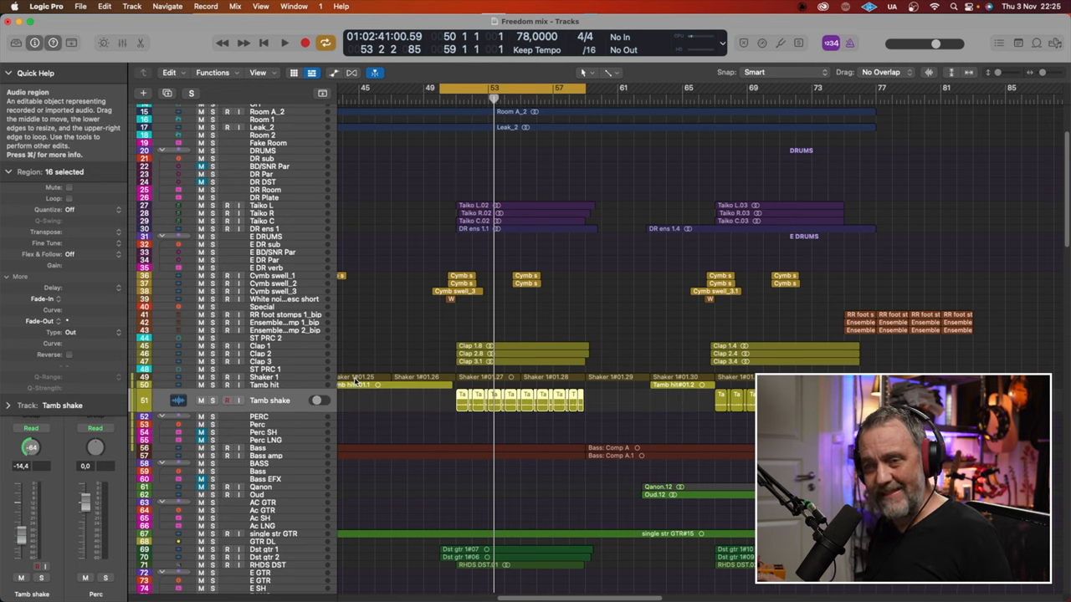
{"action": "mouse_move", "coordinate": [276, 398]}
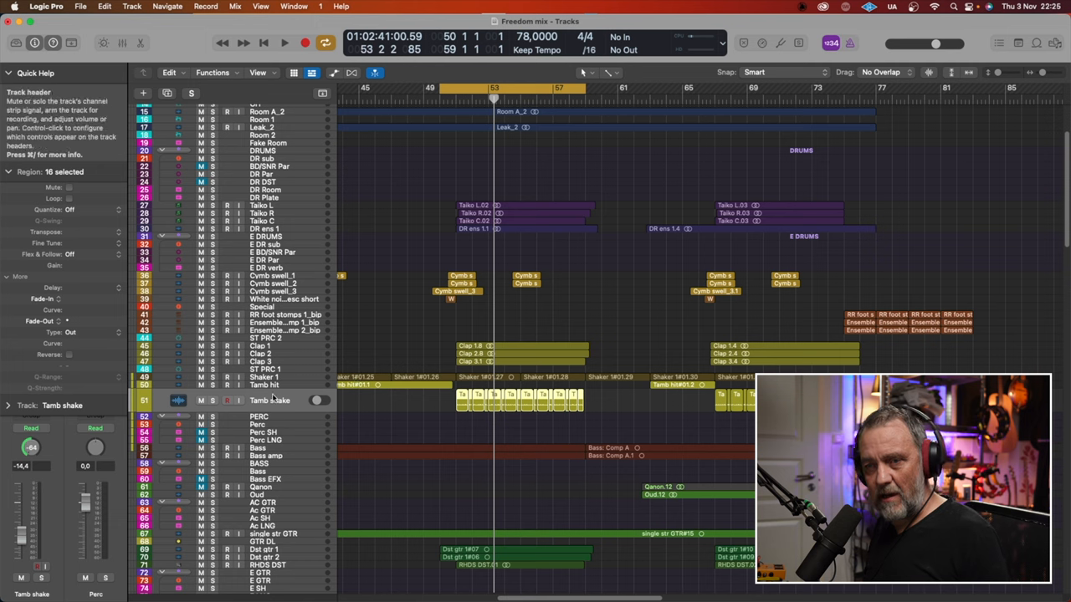
{"action": "left_click", "coordinate": [190, 93]}
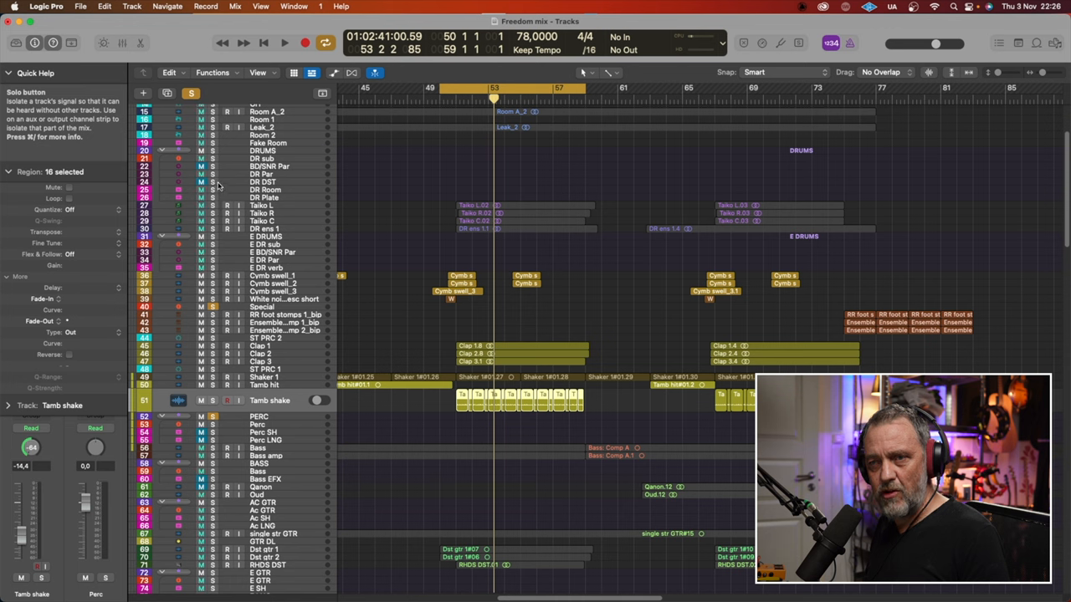
Step: Solo the PERC group together with the DRUMS group
{"action": "left_click", "coordinate": [212, 151]}
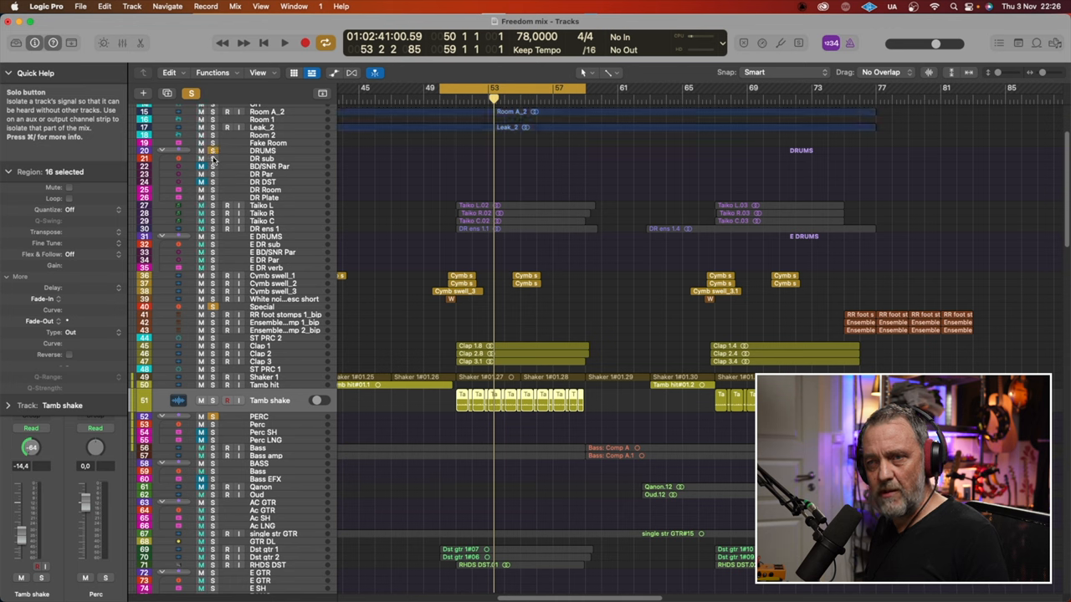
{"action": "left_click", "coordinate": [283, 43]}
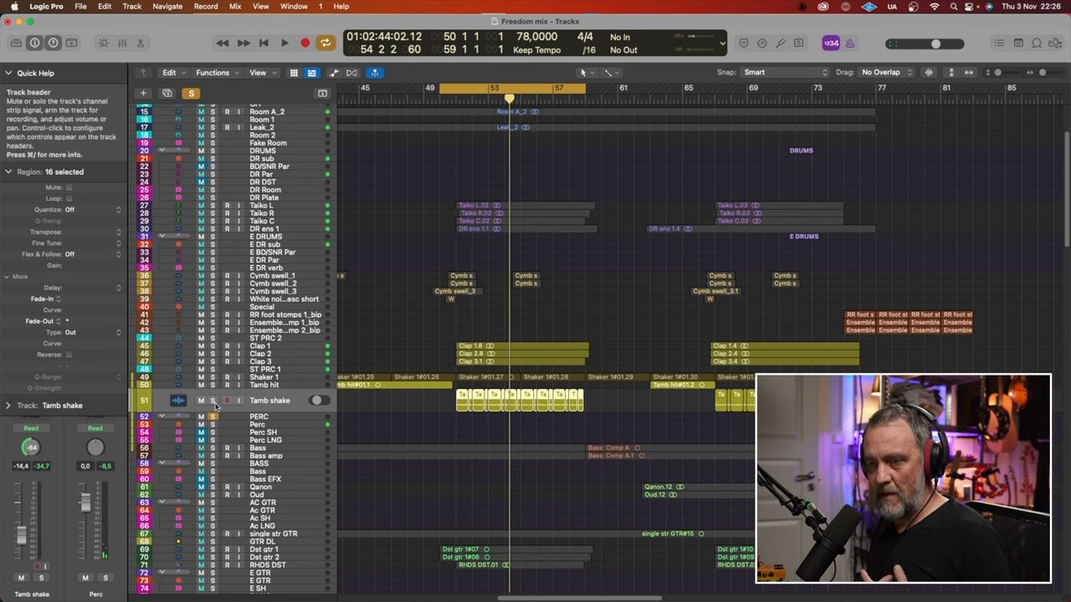
{"action": "scroll", "scroll_direction": "down", "scroll_amount": 3}
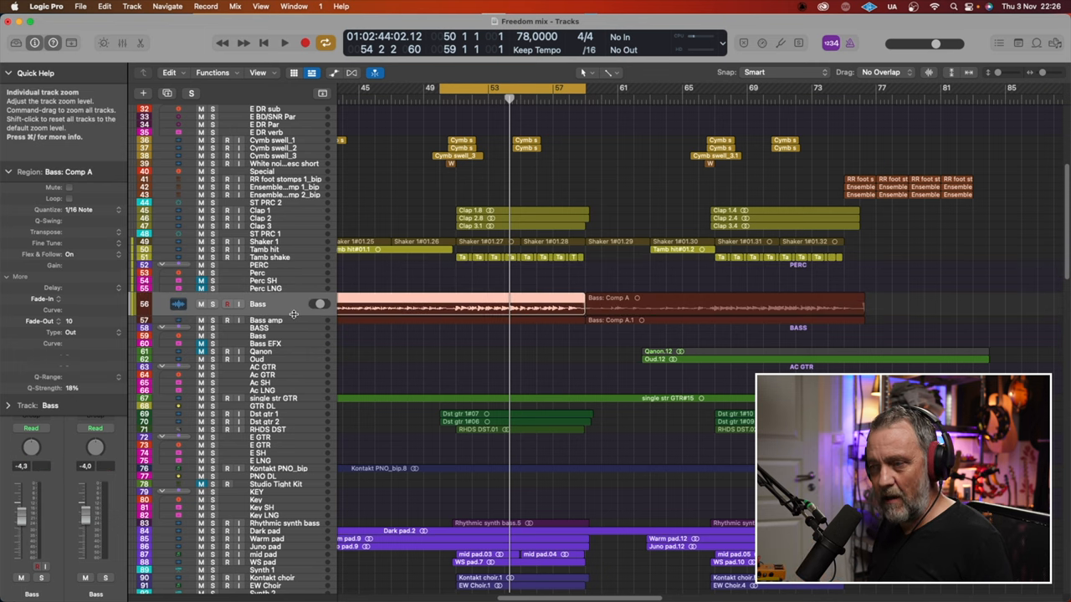
{"action": "mouse_move", "coordinate": [293, 313]}
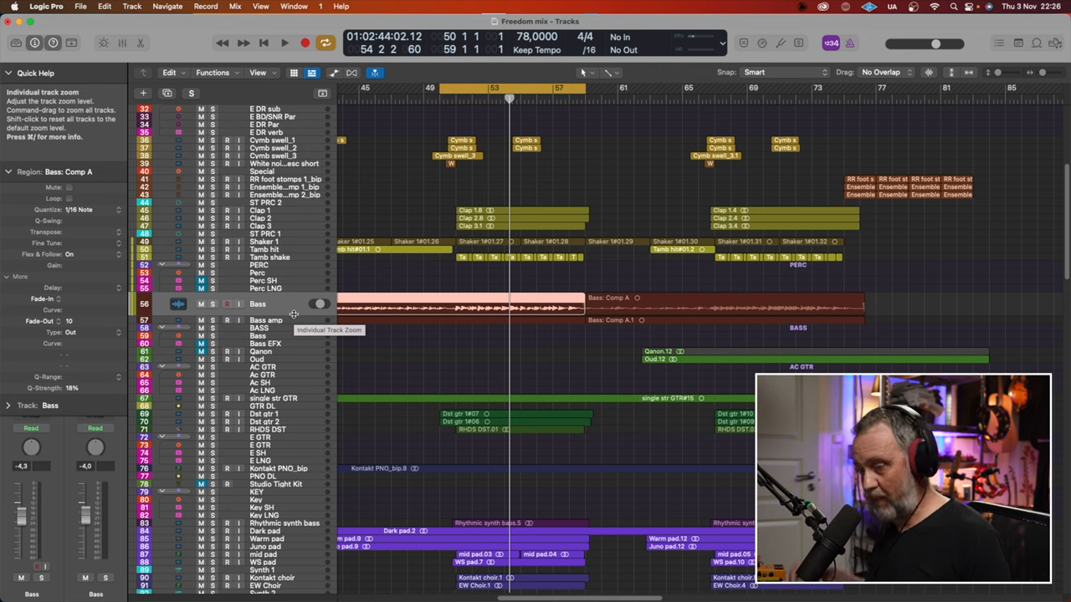
{"action": "mouse_move", "coordinate": [276, 304]}
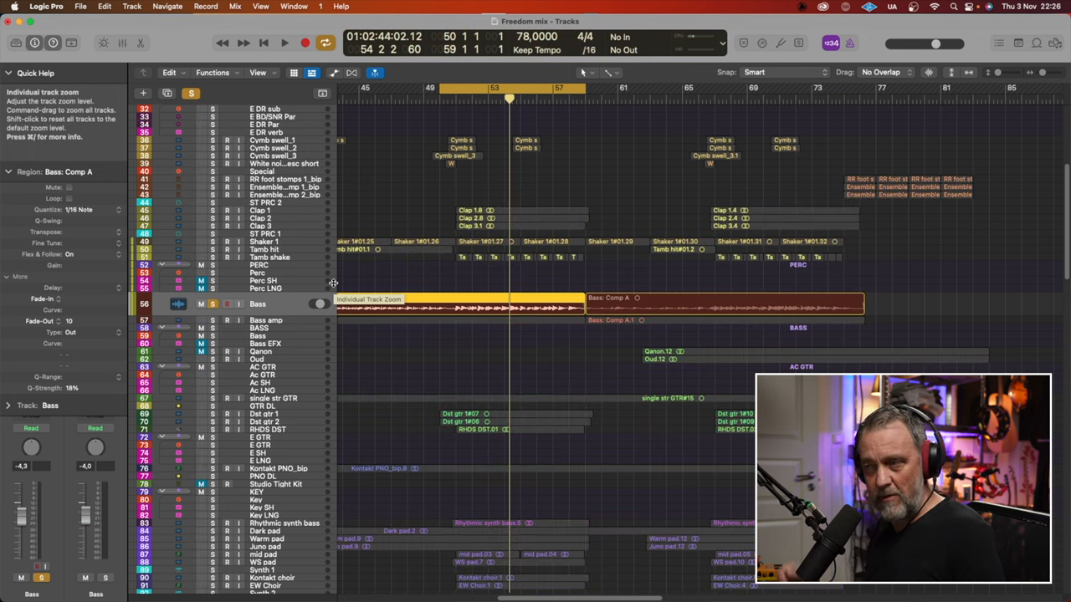
{"action": "left_click", "coordinate": [284, 43]}
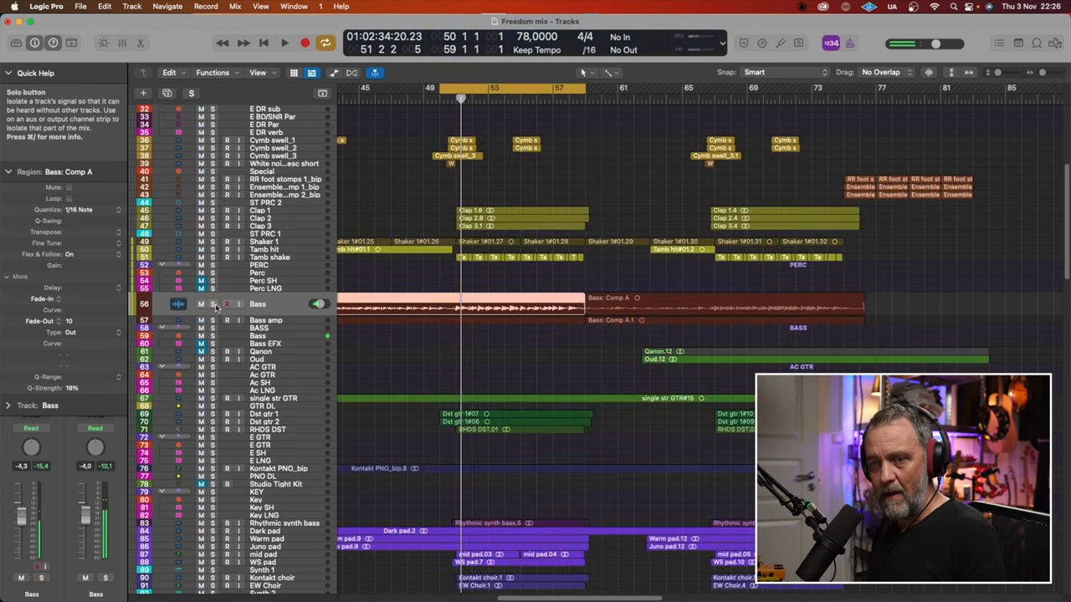
{"action": "left_click", "coordinate": [266, 311]}
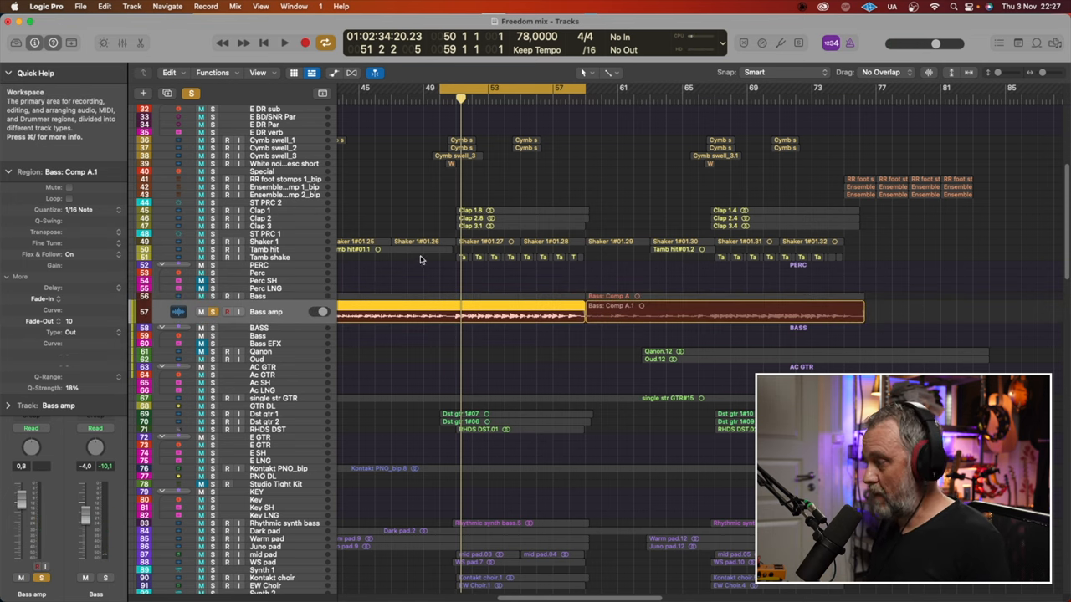
{"action": "left_click", "coordinate": [283, 43]}
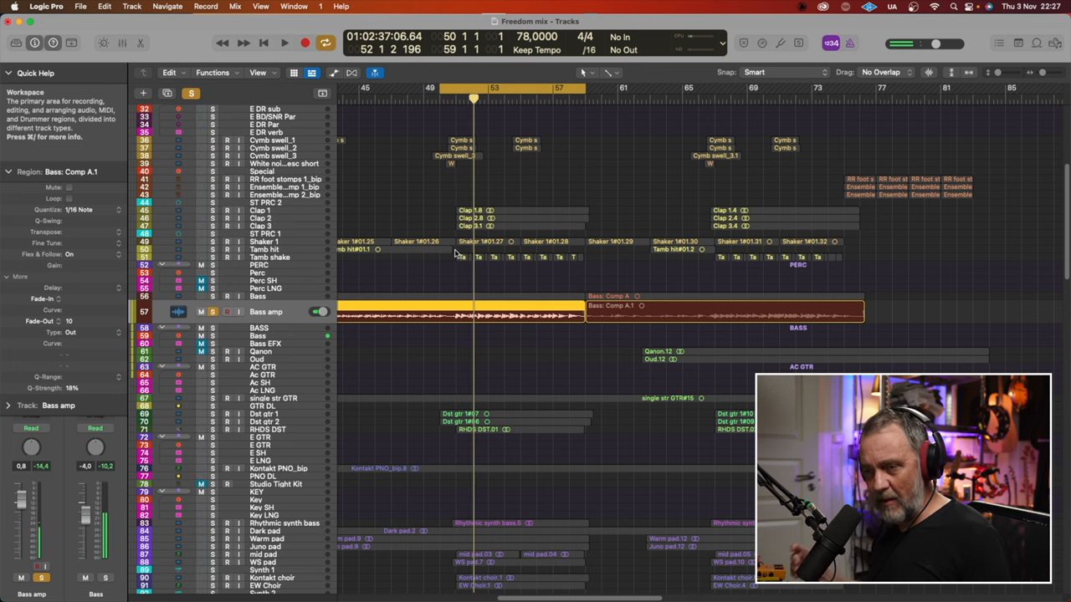
{"action": "left_click", "coordinate": [226, 312]}
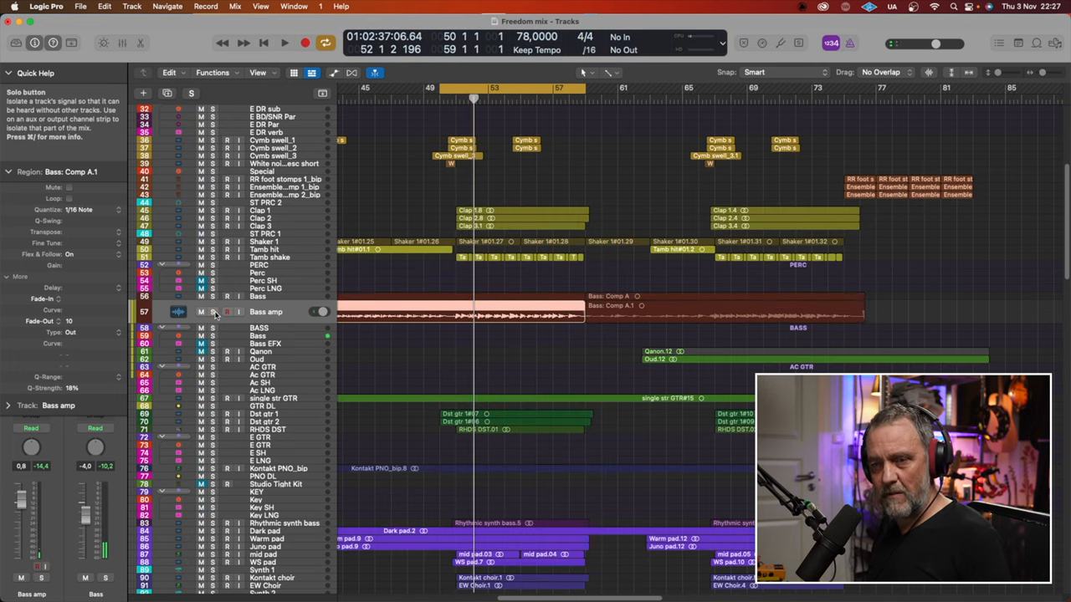
{"action": "scroll", "scroll_direction": "down", "scroll_amount": 3}
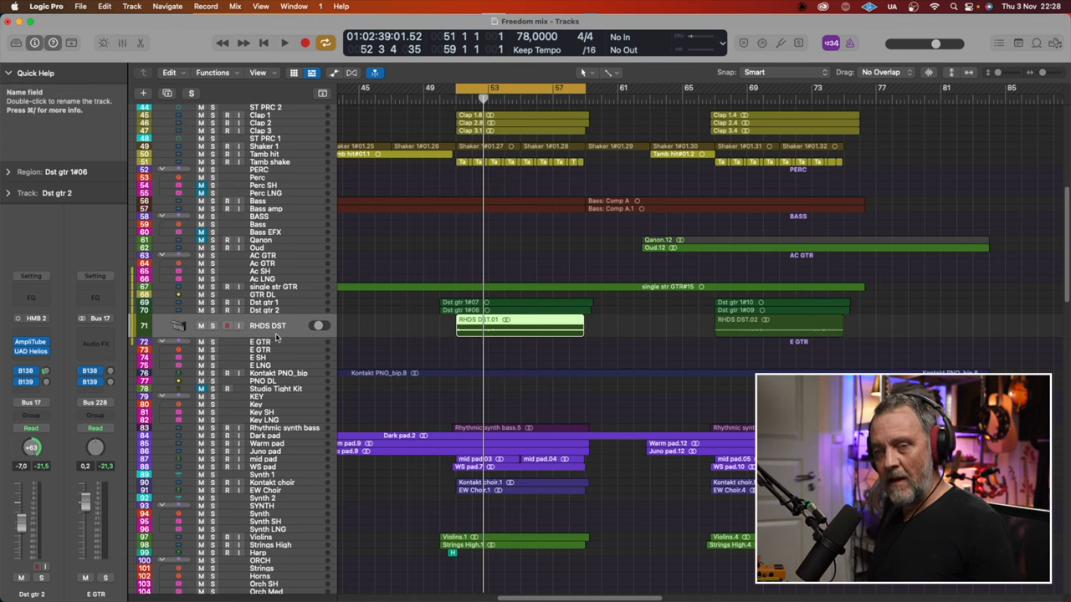
Step: Select the RHDS DST track in the keyboard section
{"action": "left_click", "coordinate": [212, 326]}
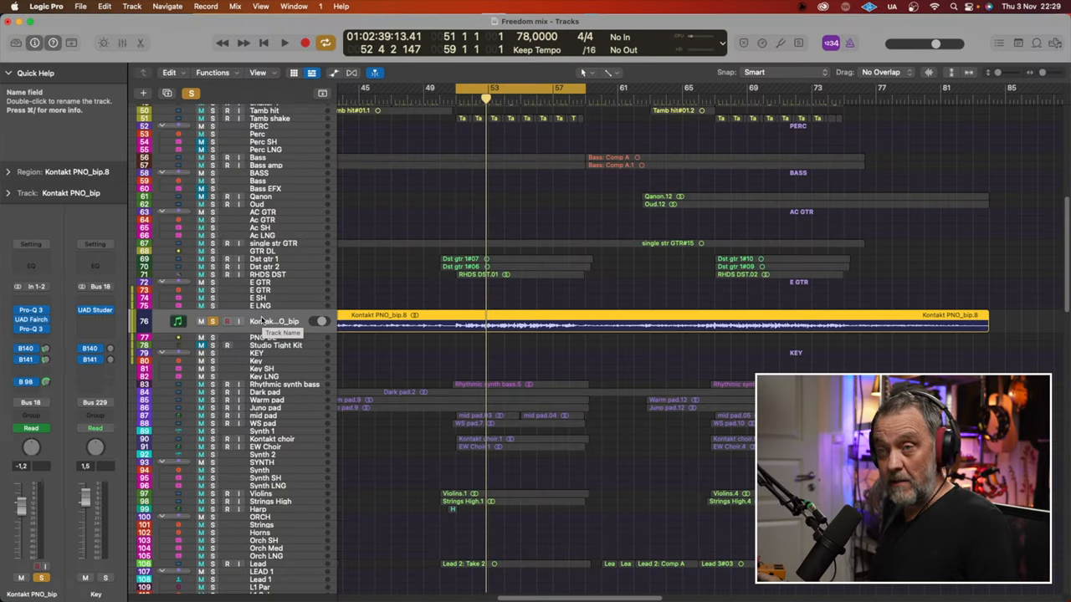
Step: Unsolo Kontakt PNO_bip and inspect then close its Pro-Q 3 EQ
{"action": "left_click", "coordinate": [285, 43]}
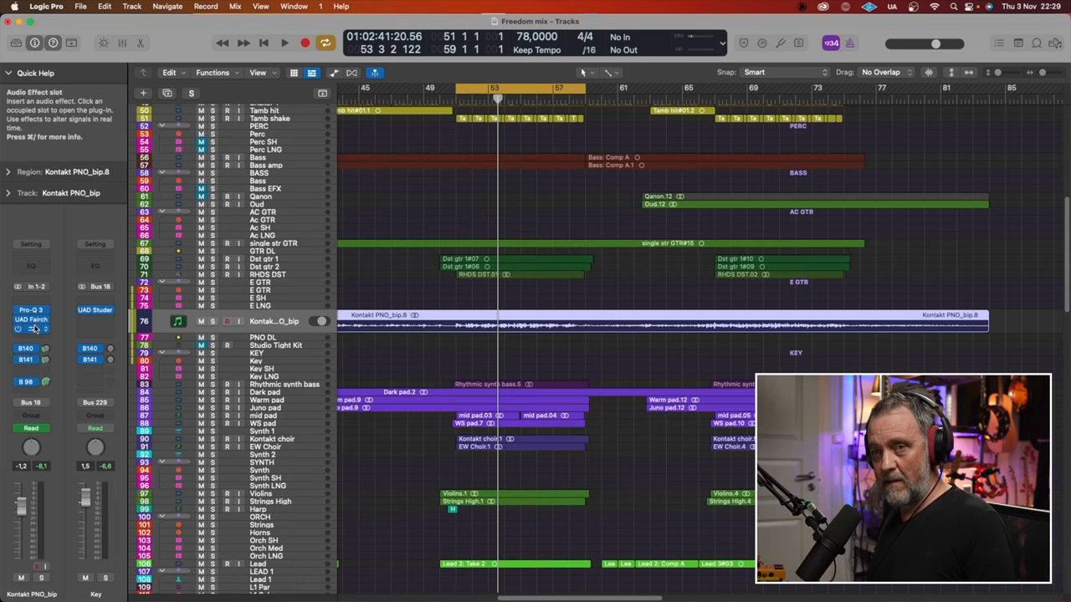
{"action": "left_click", "coordinate": [31, 310]}
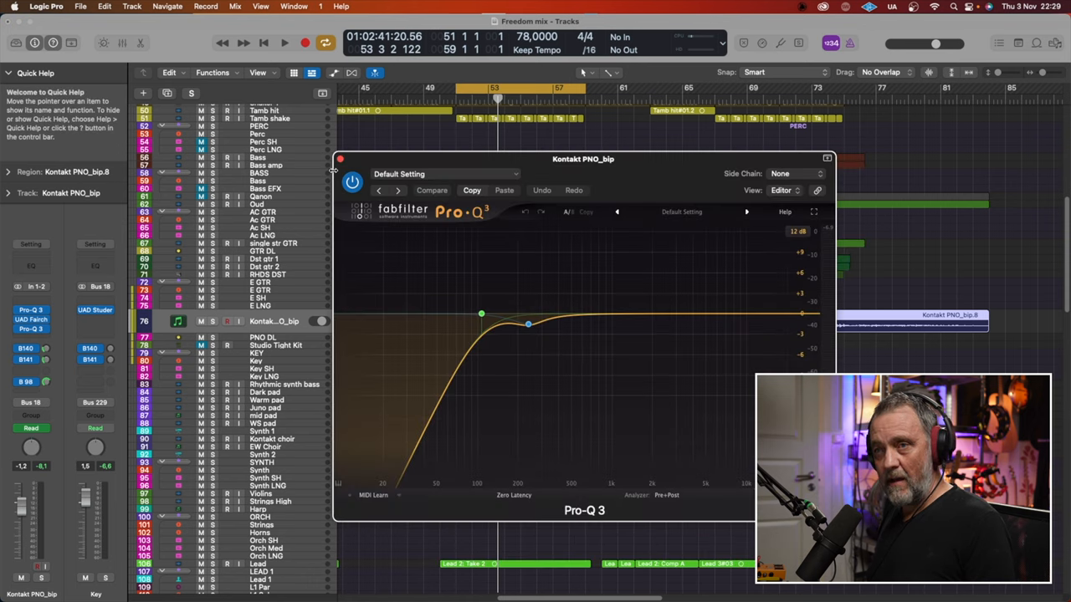
{"action": "left_click", "coordinate": [339, 160]}
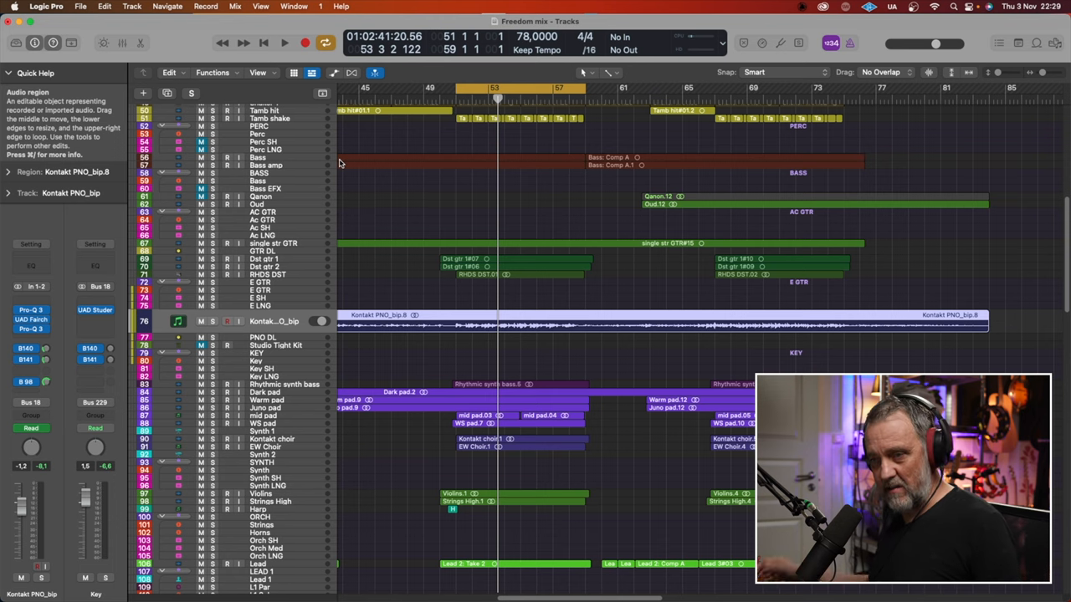
{"action": "scroll", "scroll_direction": "down", "scroll_amount": 3}
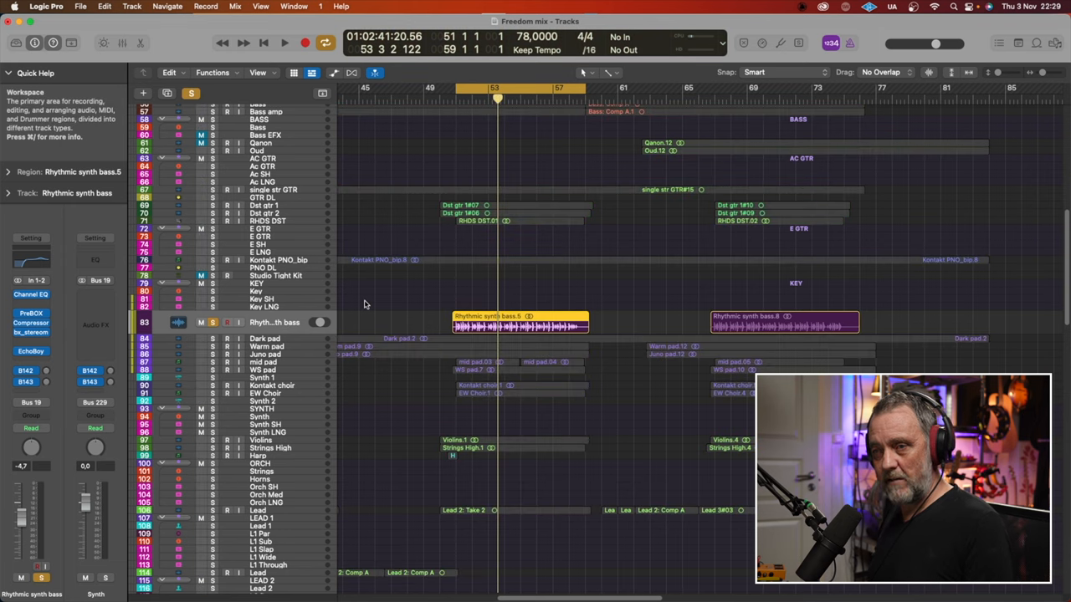
Step: Switch the solo from Rhythmic synth bass to the pad tracks and audition them
{"action": "left_click", "coordinate": [284, 43]}
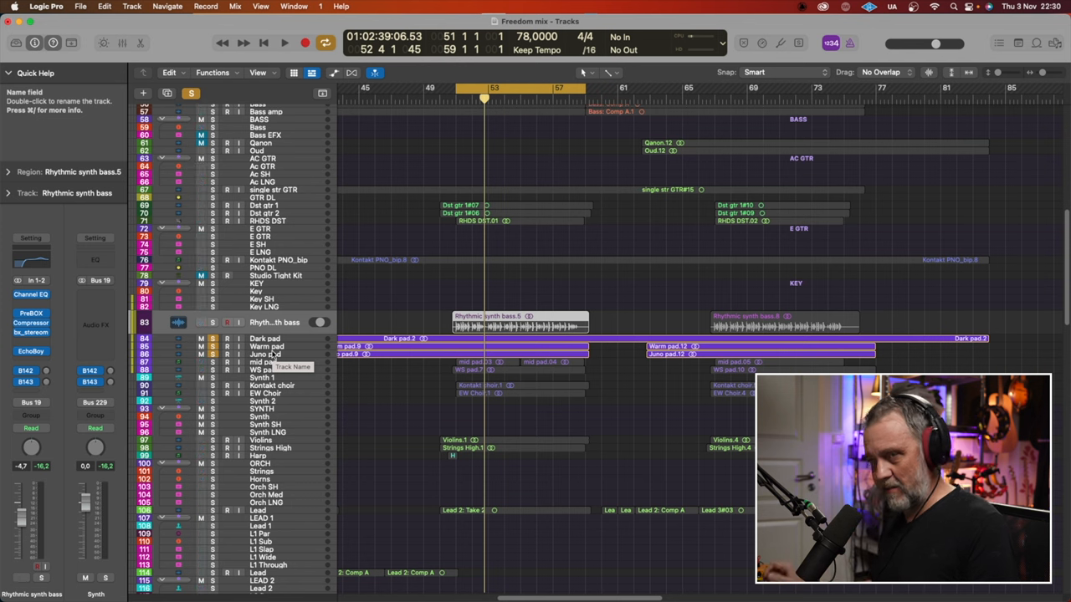
{"action": "left_click", "coordinate": [284, 42]}
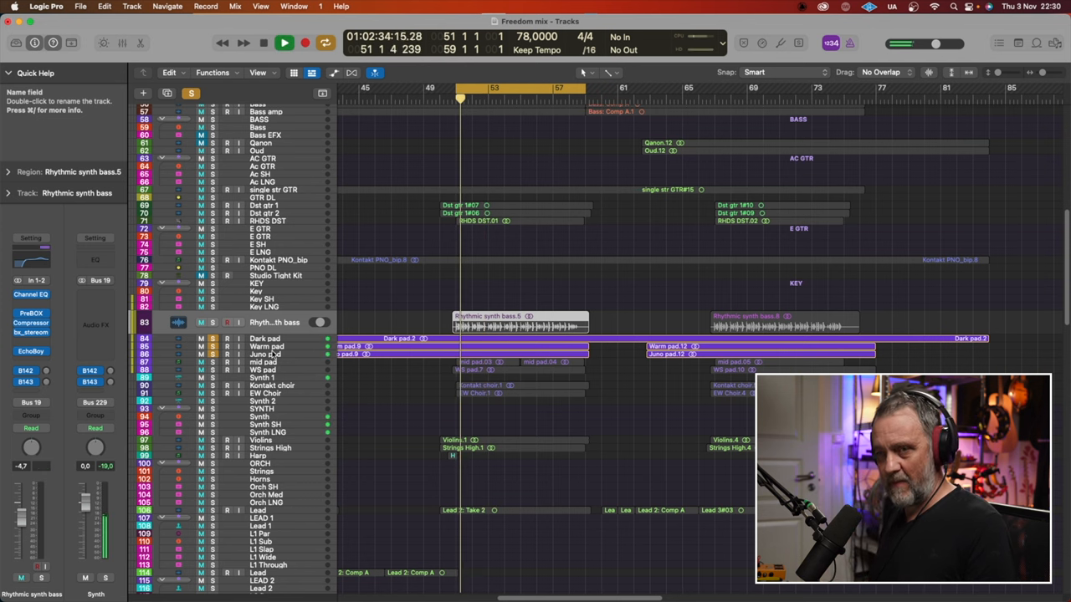
{"action": "mouse_move", "coordinate": [329, 330]}
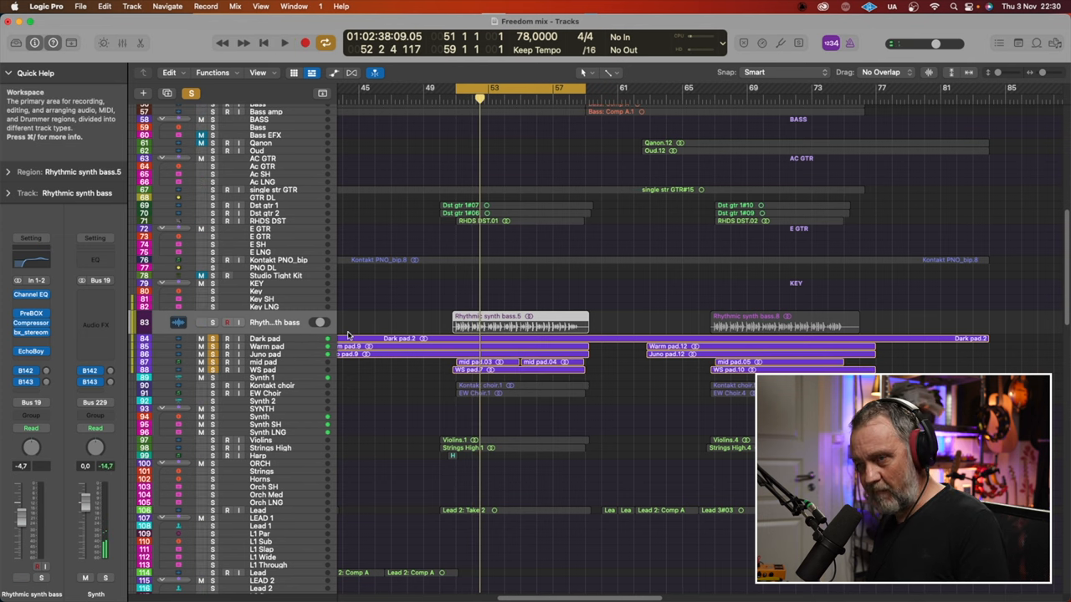
{"action": "left_click", "coordinate": [284, 43]}
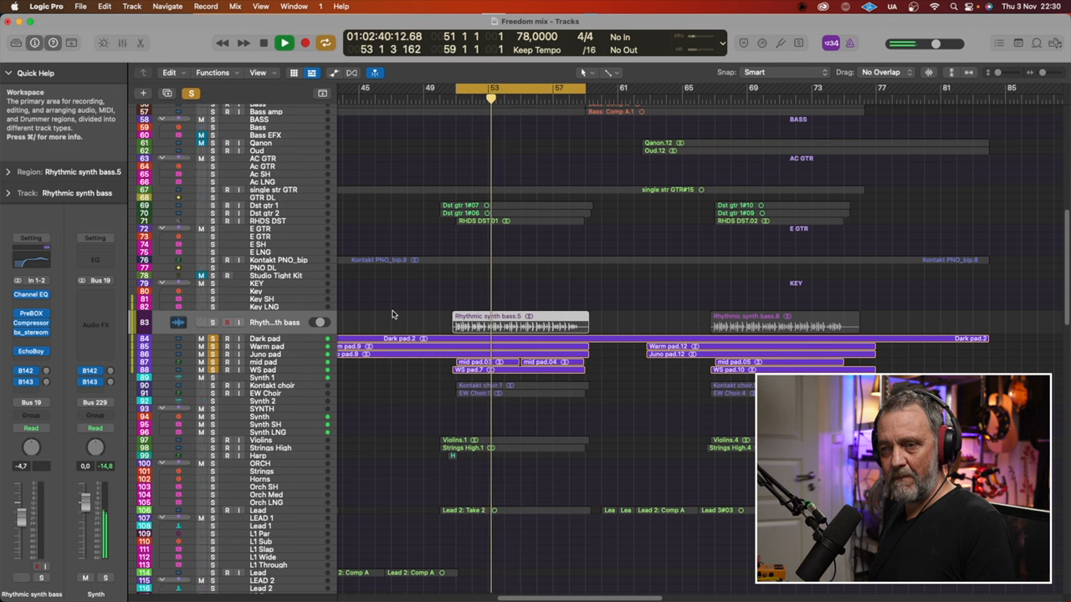
{"action": "left_click", "coordinate": [284, 43]}
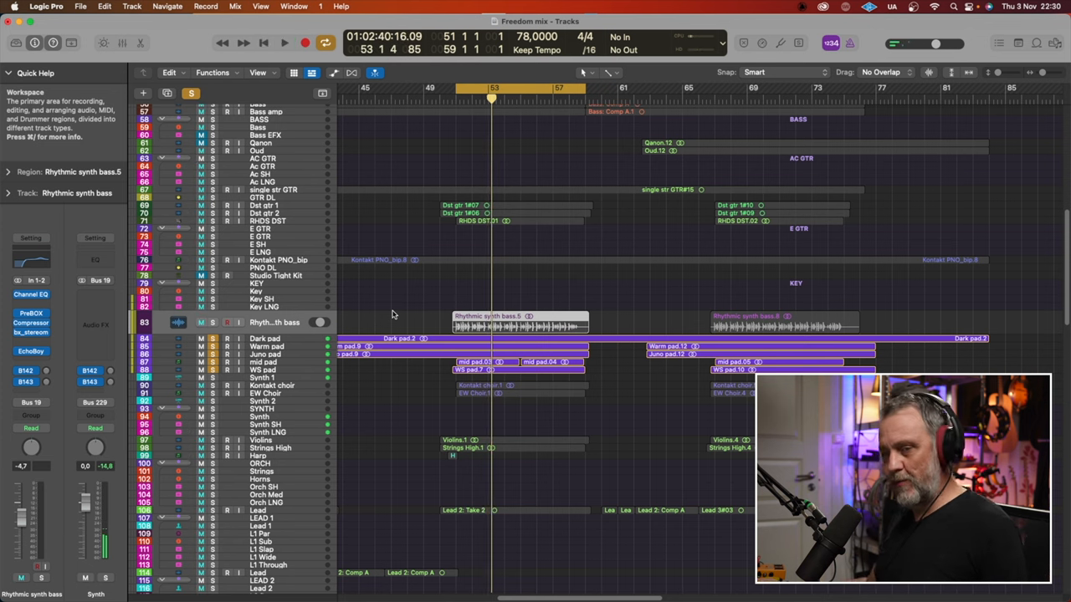
Step: Solo and play the Kontakt choir and EW Choir tracks, then clear all solos
{"action": "left_click", "coordinate": [214, 338]}
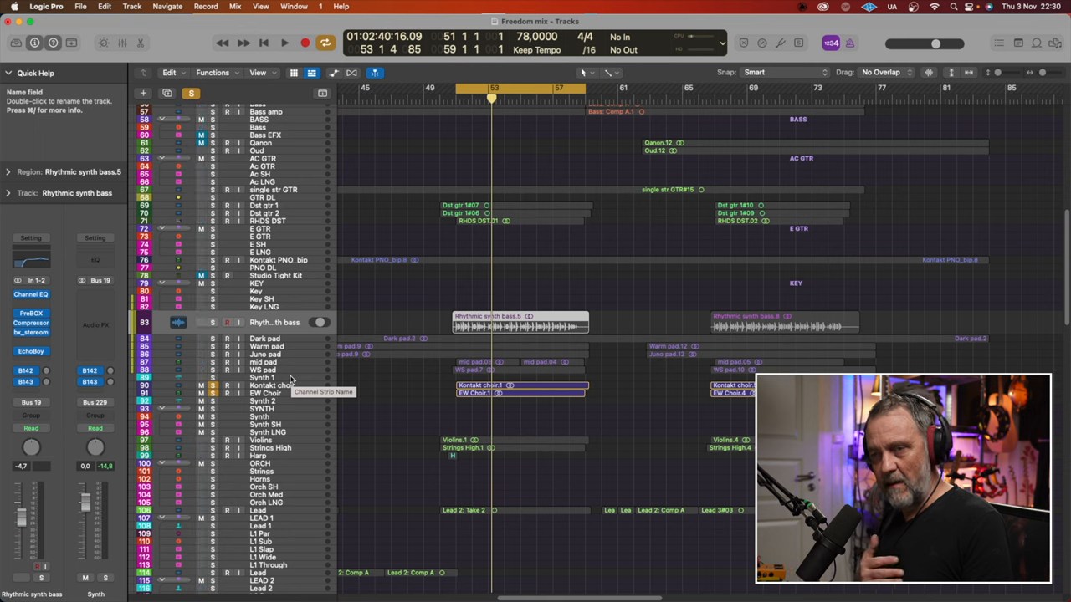
{"action": "left_click", "coordinate": [283, 43]}
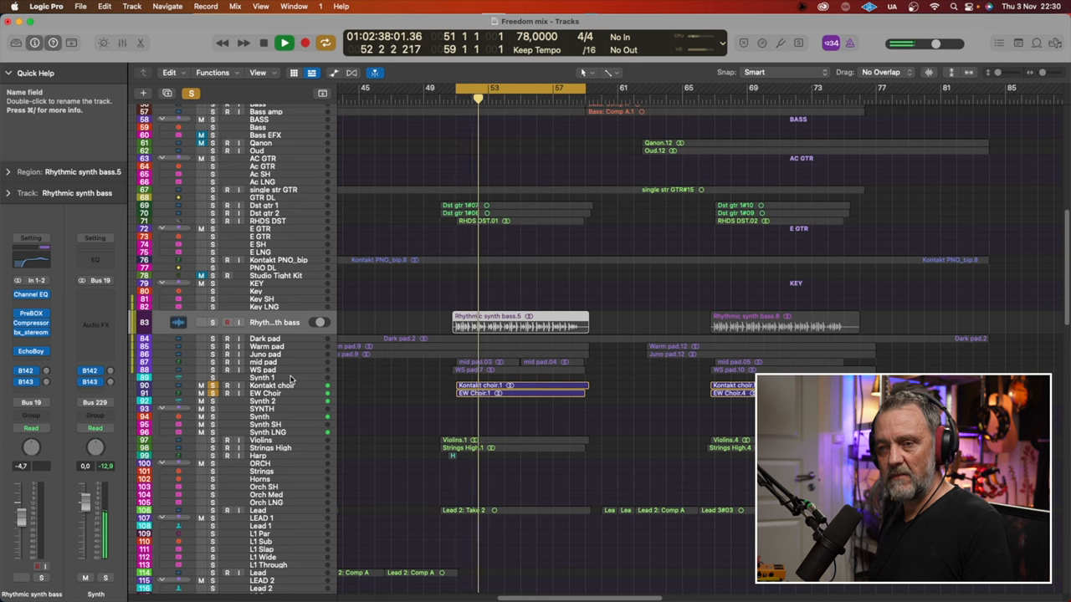
{"action": "left_click", "coordinate": [284, 42]}
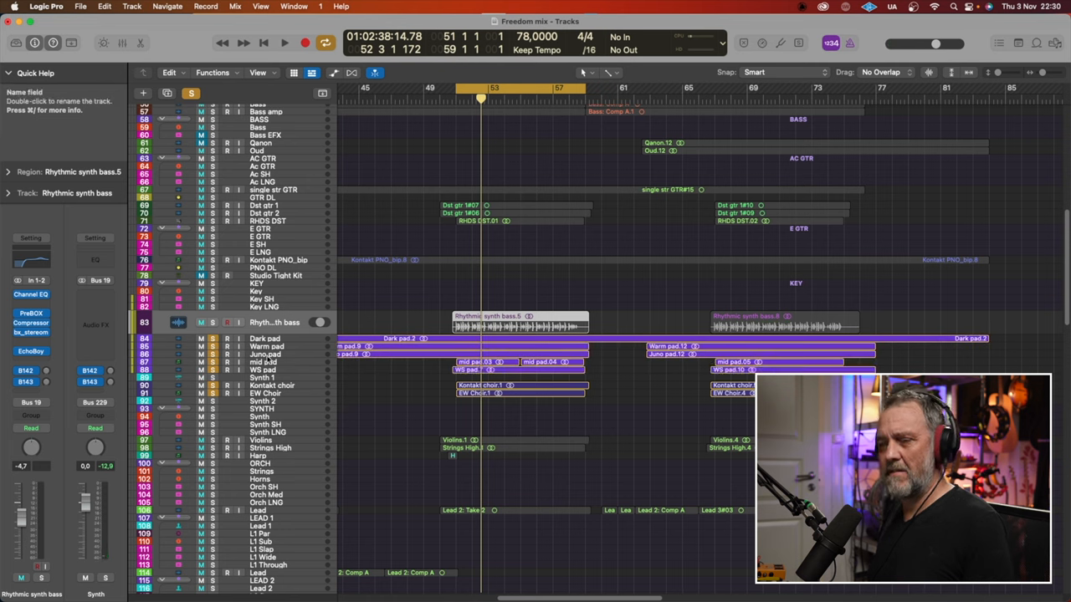
{"action": "left_click", "coordinate": [283, 43]}
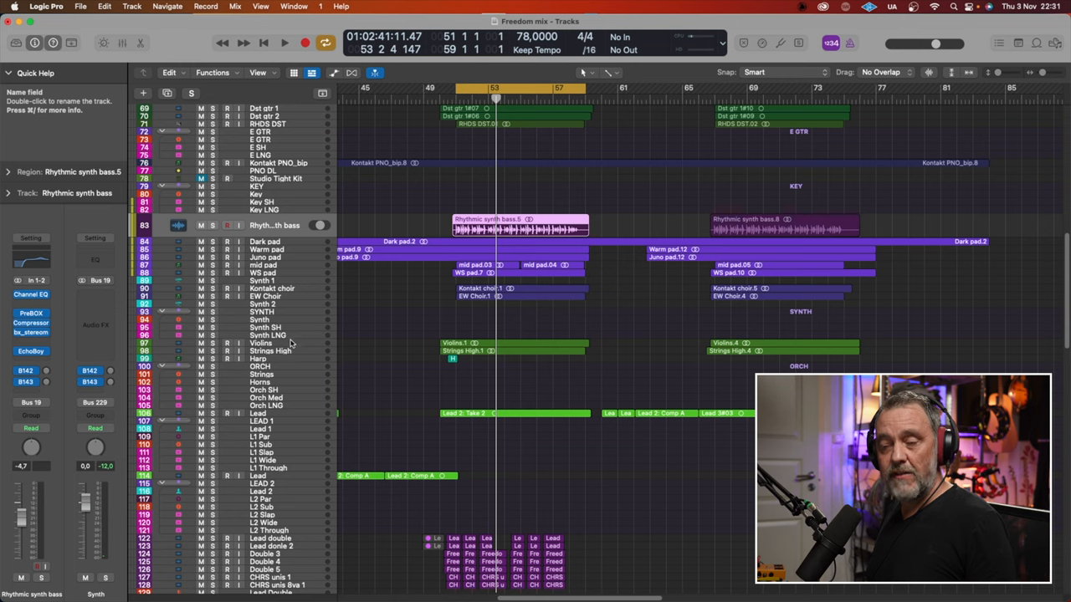
Step: Solo and audition the Violins, then select and solo the Harp track
{"action": "left_click", "coordinate": [260, 335]}
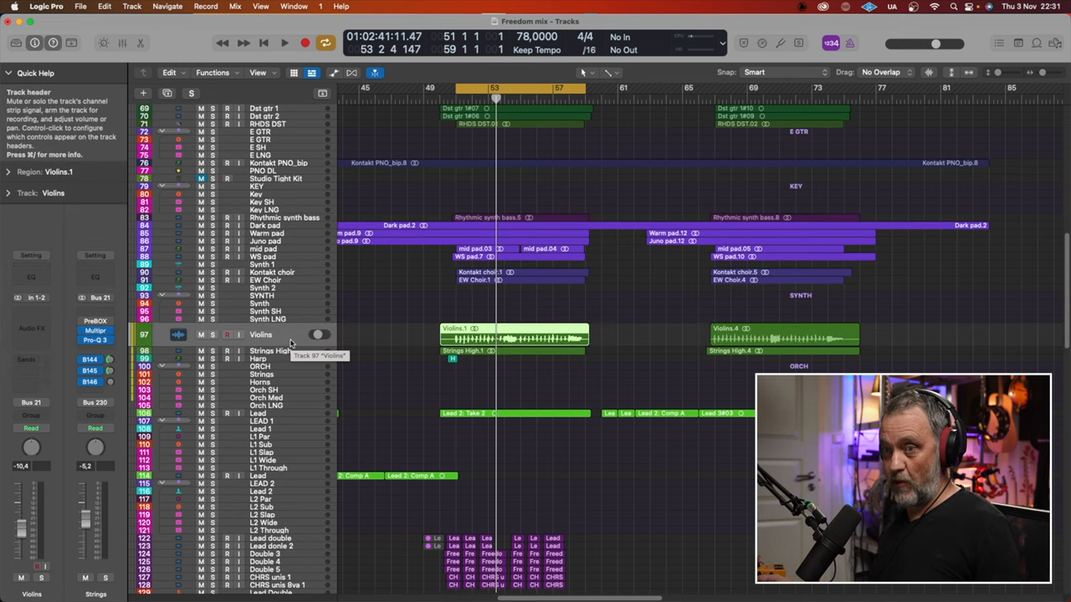
{"action": "left_click", "coordinate": [212, 334]}
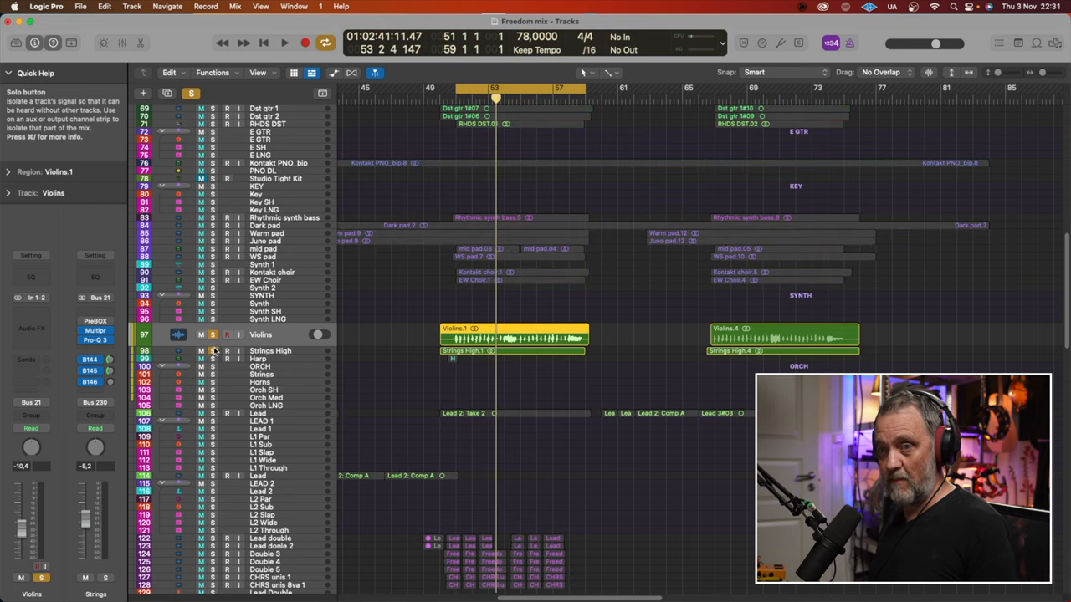
{"action": "left_click", "coordinate": [283, 42]}
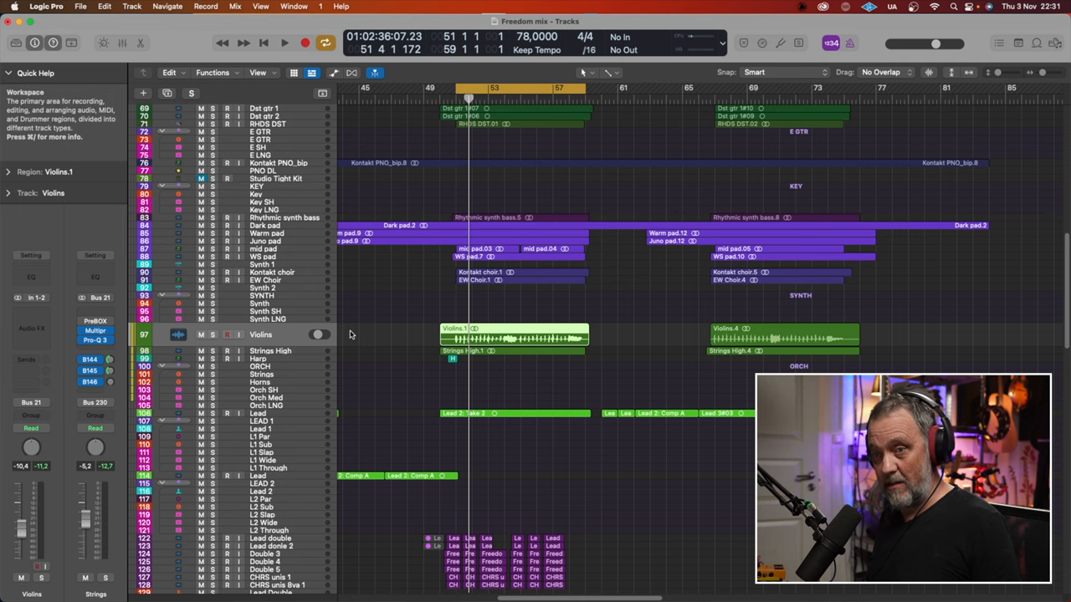
{"action": "left_click", "coordinate": [257, 349]}
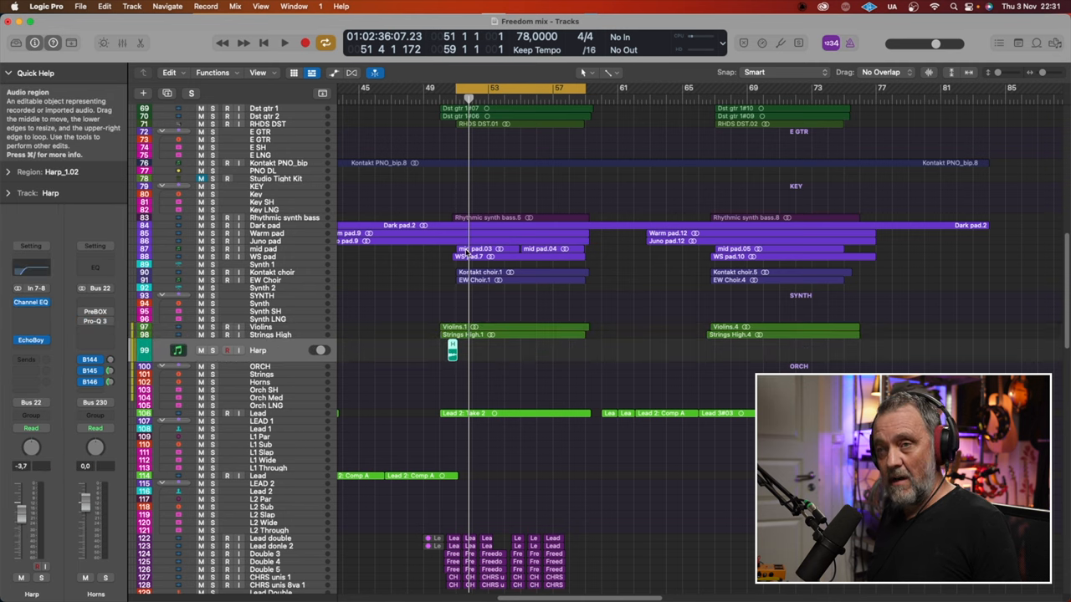
{"action": "mouse_move", "coordinate": [448, 95]}
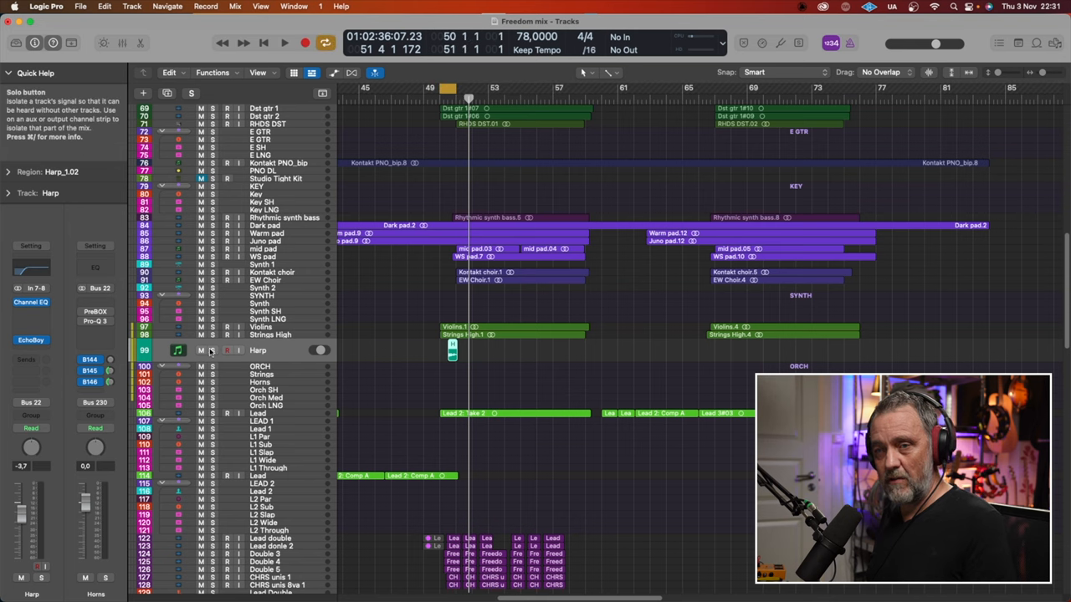
{"action": "left_click", "coordinate": [283, 42]}
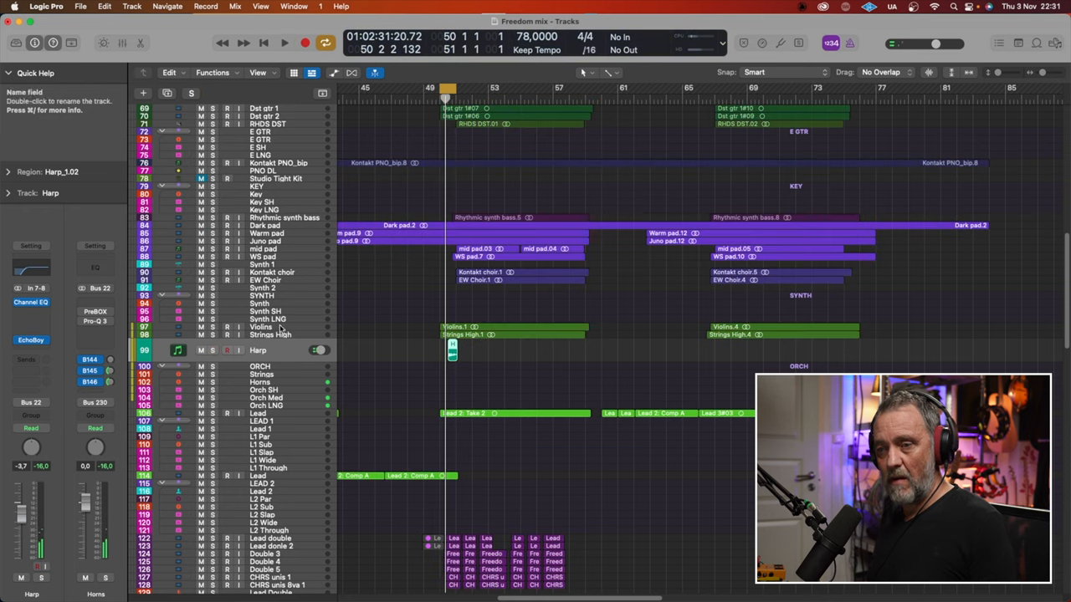
{"action": "mouse_move", "coordinate": [362, 299]}
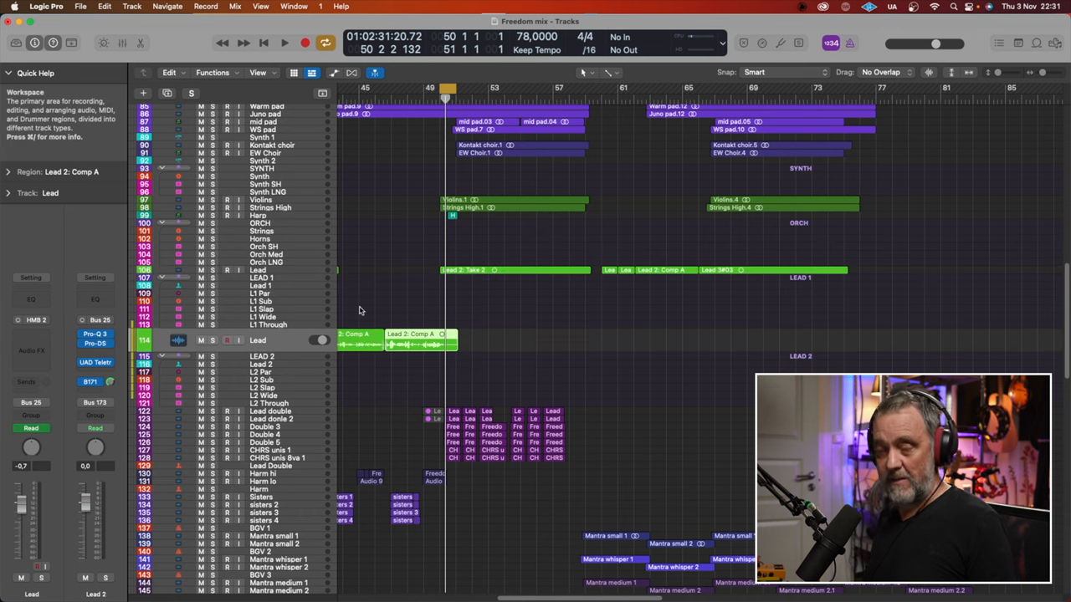
{"action": "mouse_move", "coordinate": [397, 299]}
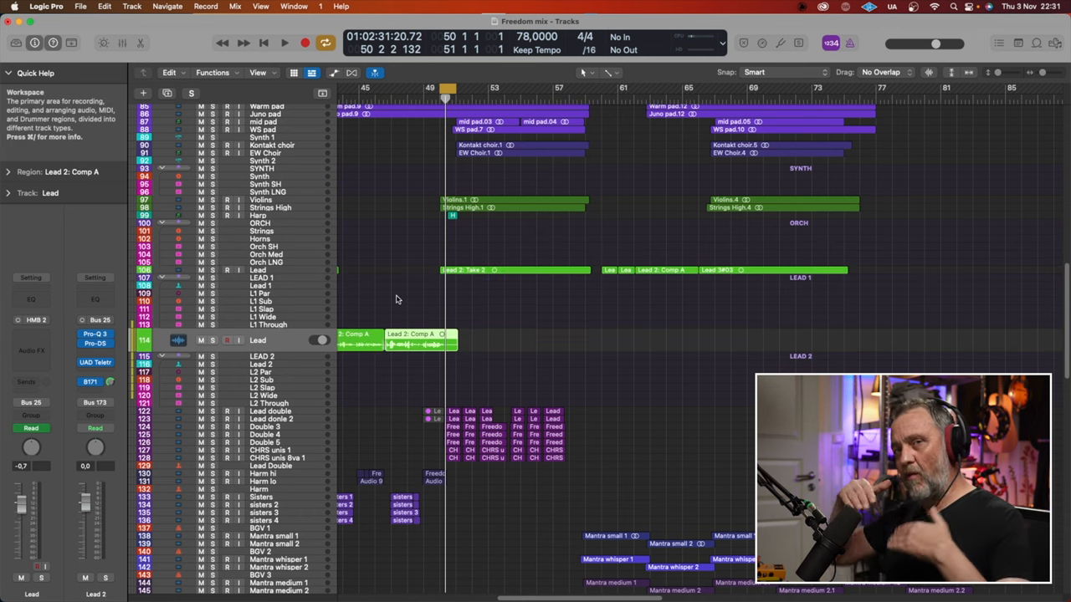
Step: Play the Lead vocal section around bar 50, then scroll down to the BGV tracks
{"action": "scroll", "scroll_direction": "down", "scroll_amount": 3}
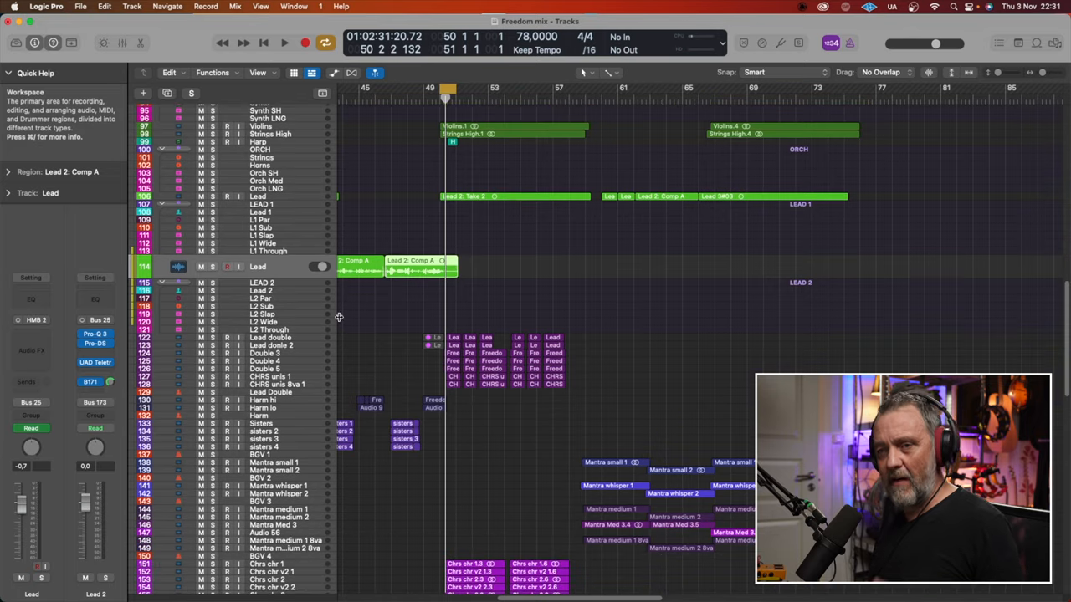
{"action": "mouse_move", "coordinate": [314, 336]}
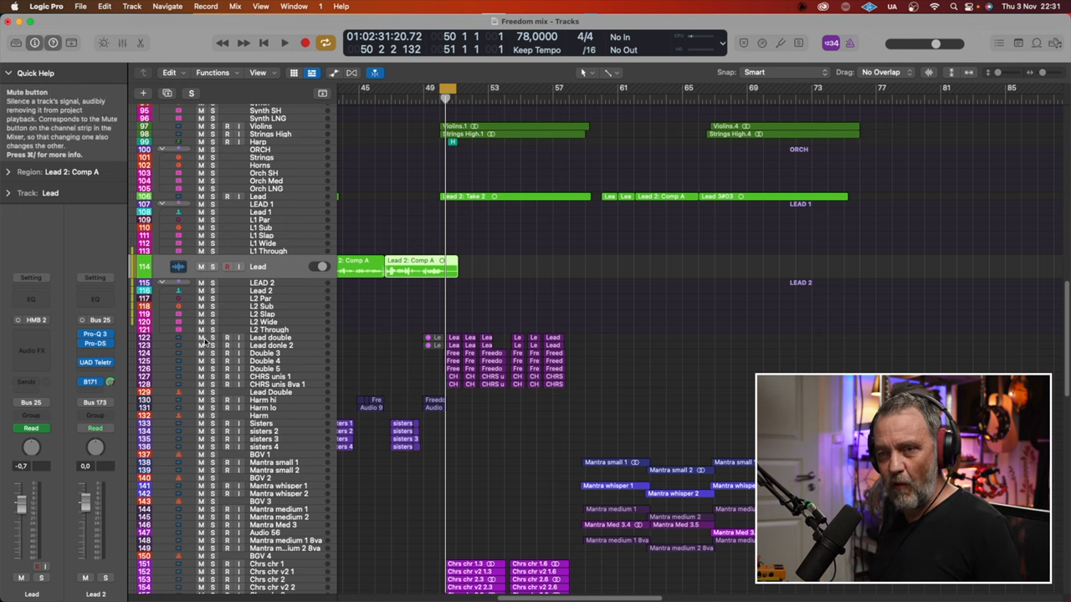
{"action": "left_click", "coordinate": [284, 42]}
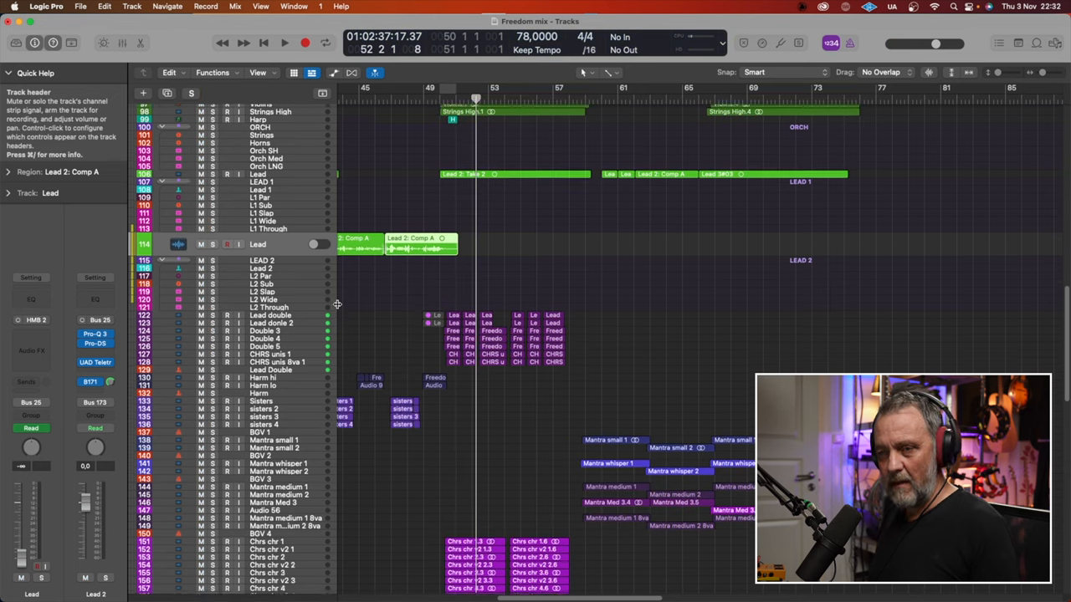
{"action": "scroll", "scroll_direction": "down", "scroll_amount": 3}
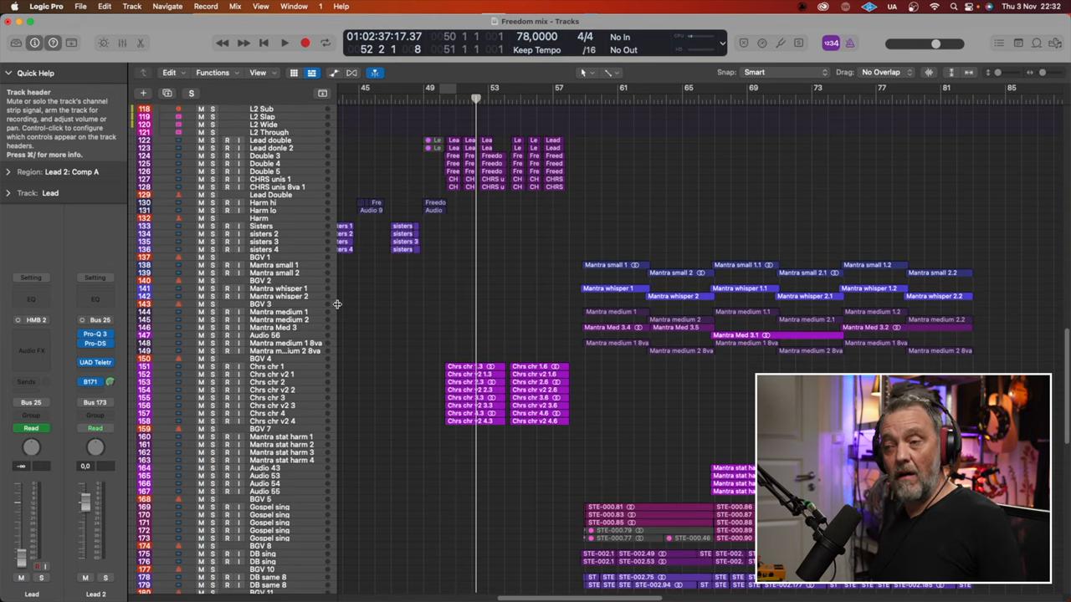
{"action": "scroll", "scroll_direction": "down", "scroll_amount": 3}
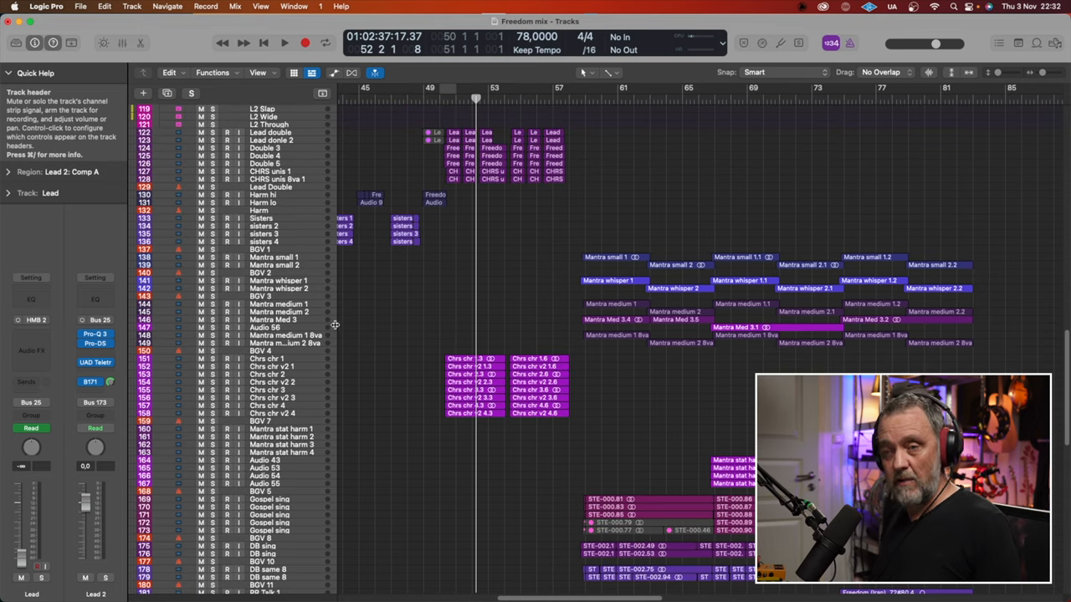
Step: Play the soloed Chrs chr choir tracks, then stop and clear their solo
{"action": "scroll", "scroll_direction": "down", "scroll_amount": 3}
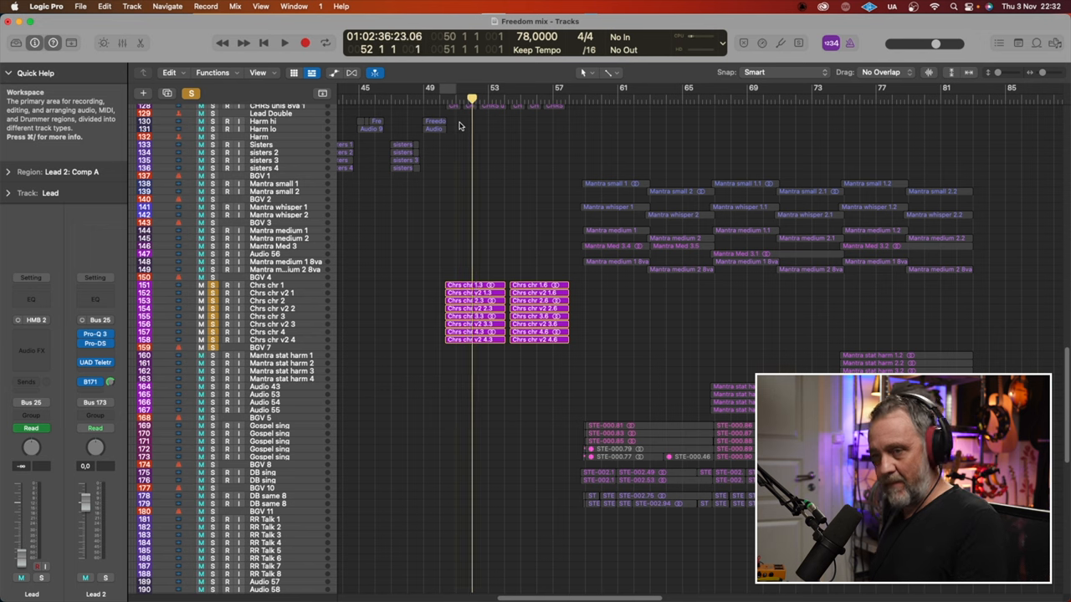
{"action": "left_click", "coordinate": [283, 42]}
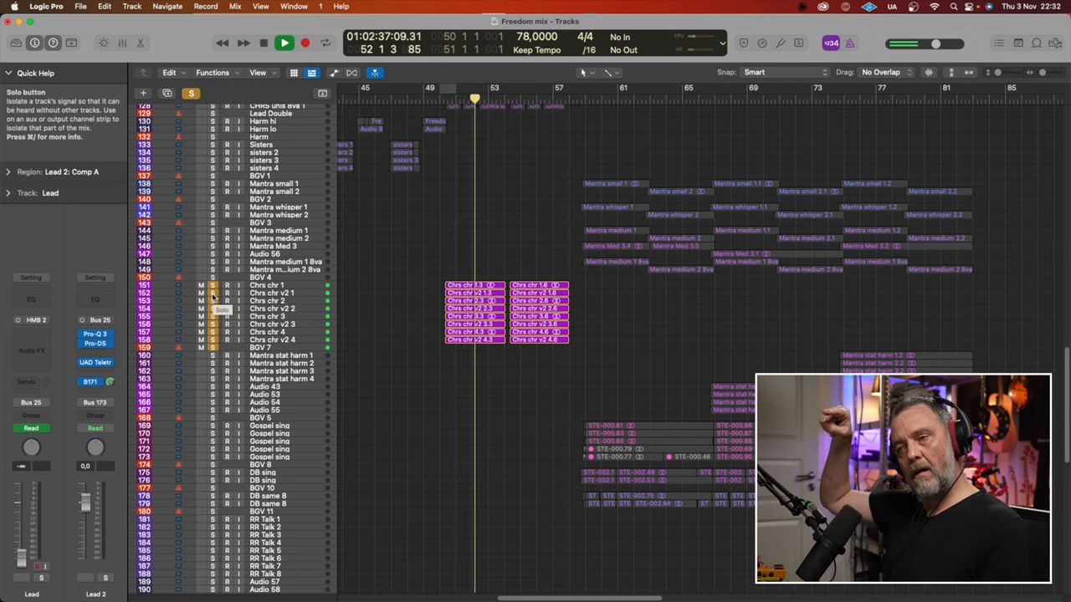
{"action": "left_click", "coordinate": [283, 43]}
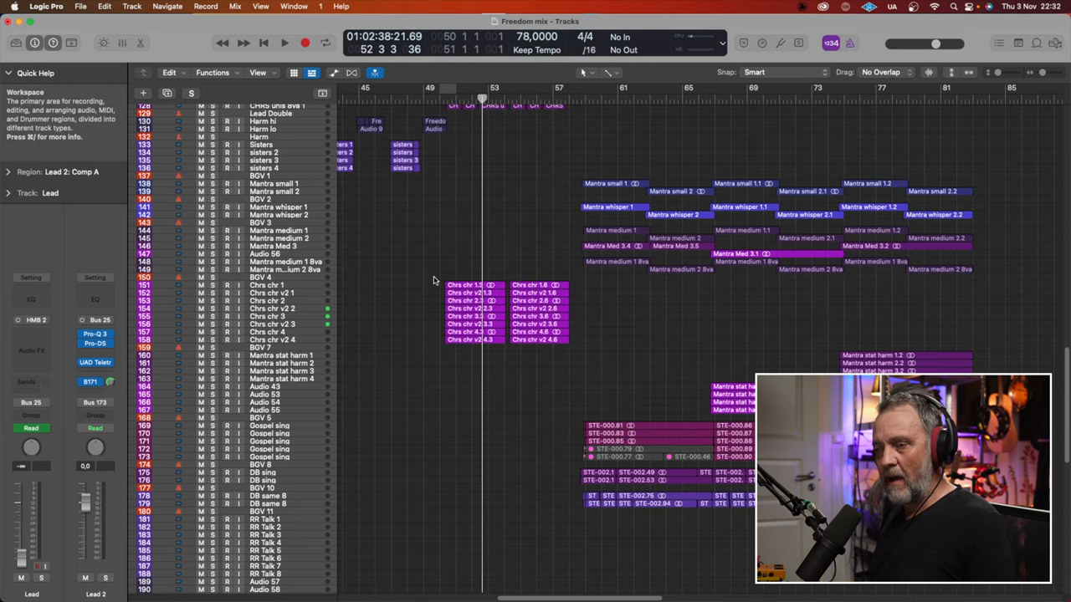
{"action": "scroll", "scroll_direction": "down", "scroll_amount": 3}
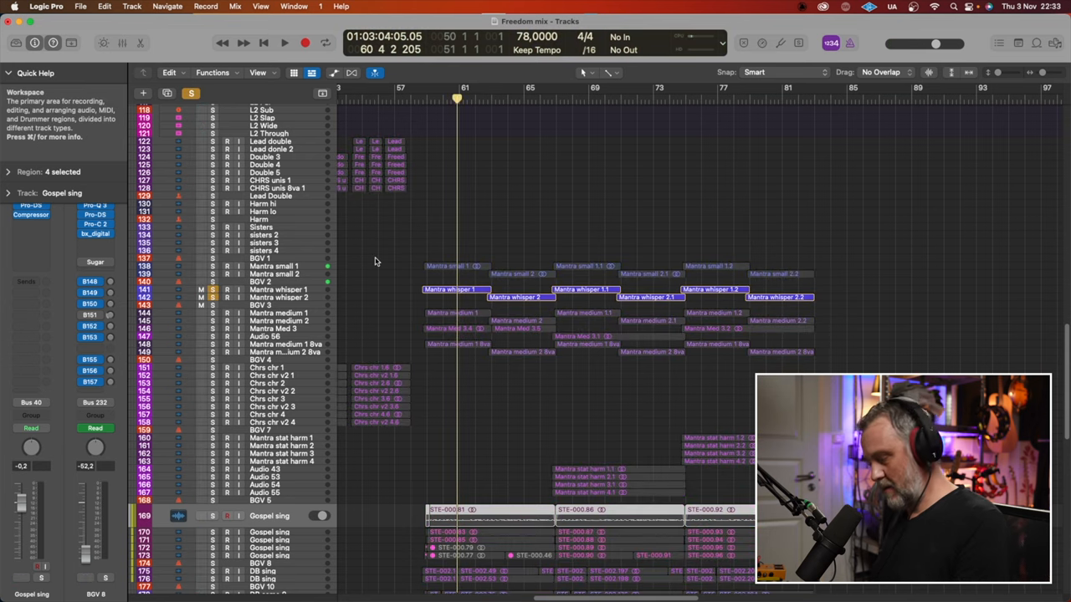
Step: Play the Gospel sing backing vocals from around bar 60 to 68
{"action": "left_click", "coordinate": [284, 43]}
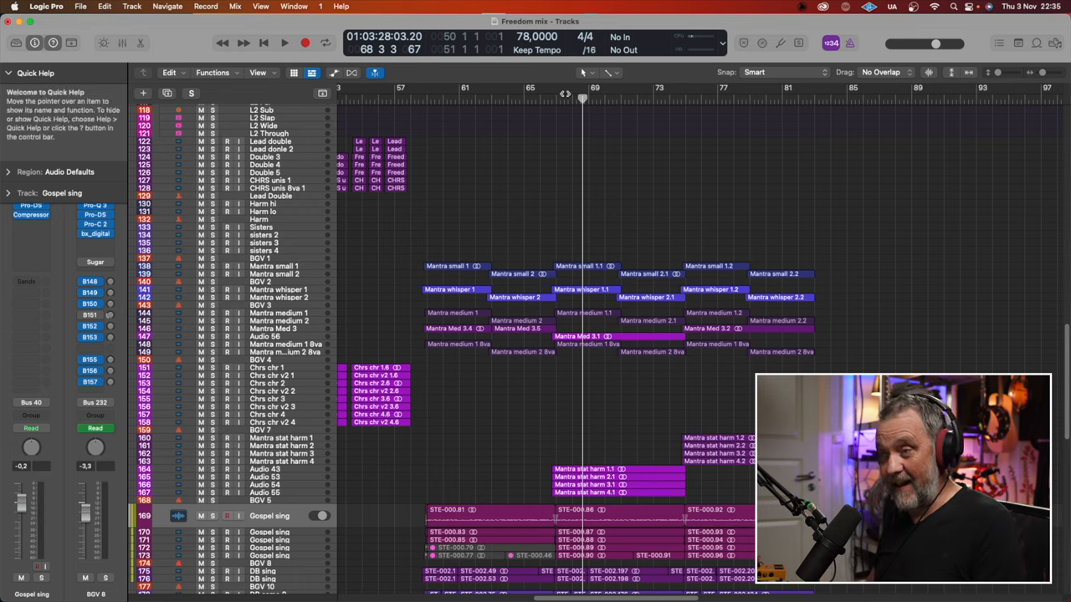
Step: Play the soloed Gospel sing and DB sing backing vocal tracks
{"action": "scroll", "scroll_direction": "down", "scroll_amount": 3}
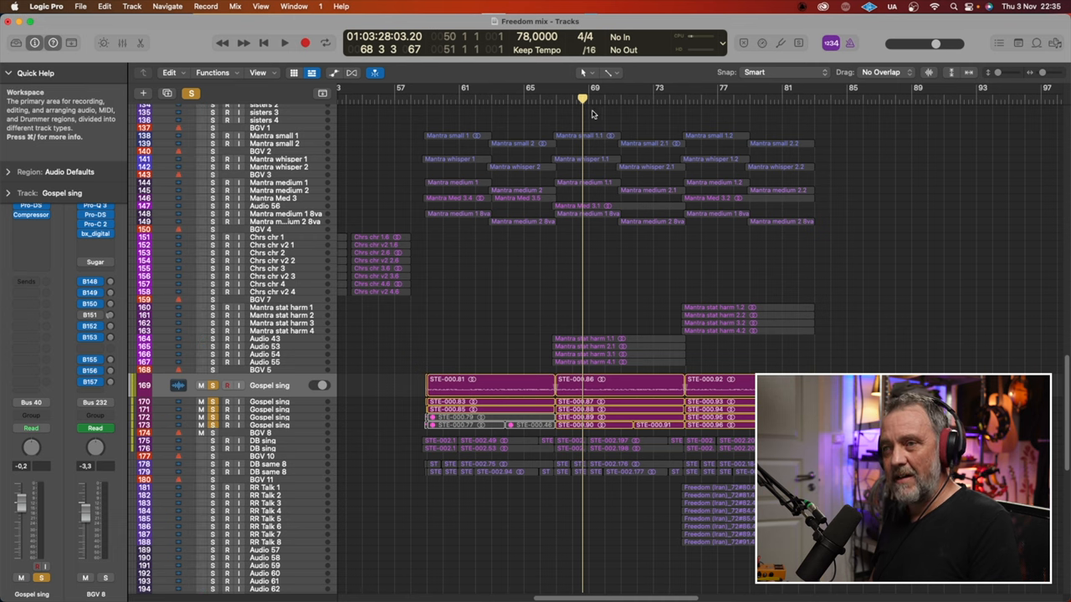
{"action": "left_click", "coordinate": [284, 43]}
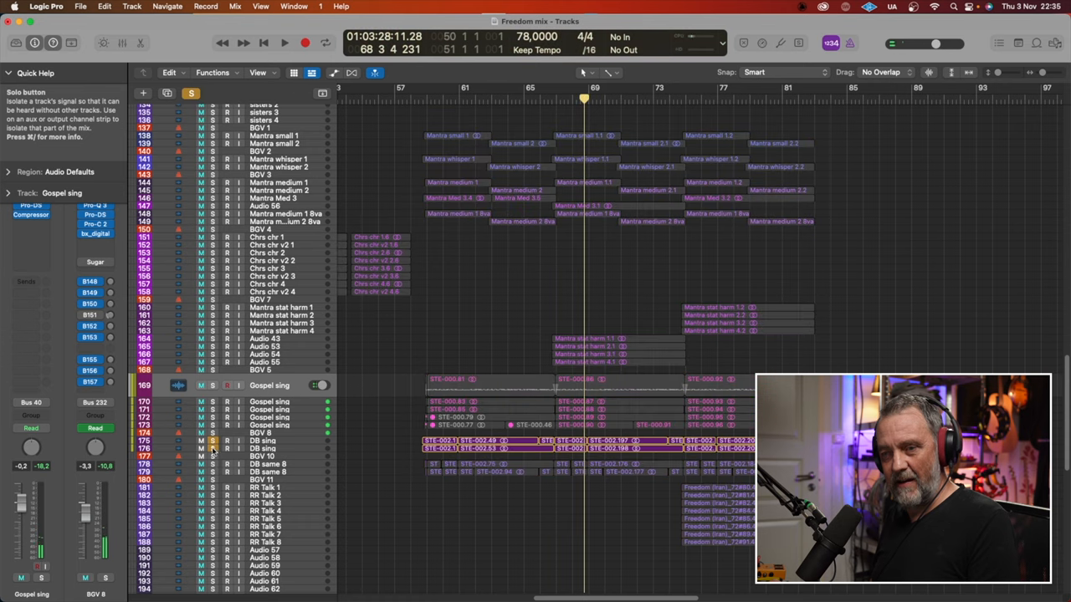
{"action": "scroll", "scroll_direction": "down", "scroll_amount": 3}
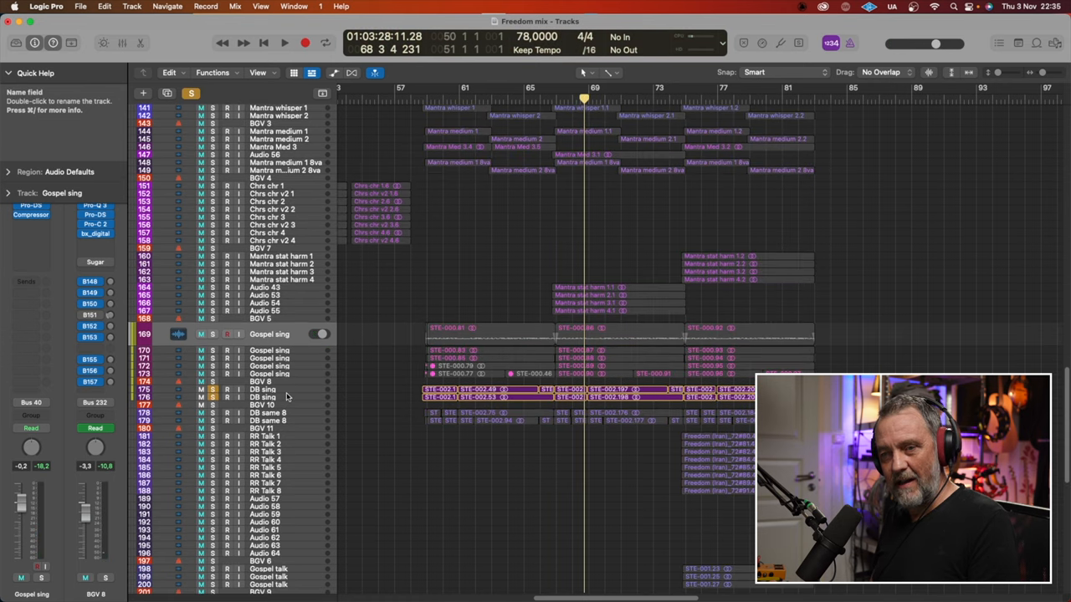
{"action": "mouse_move", "coordinate": [316, 382]}
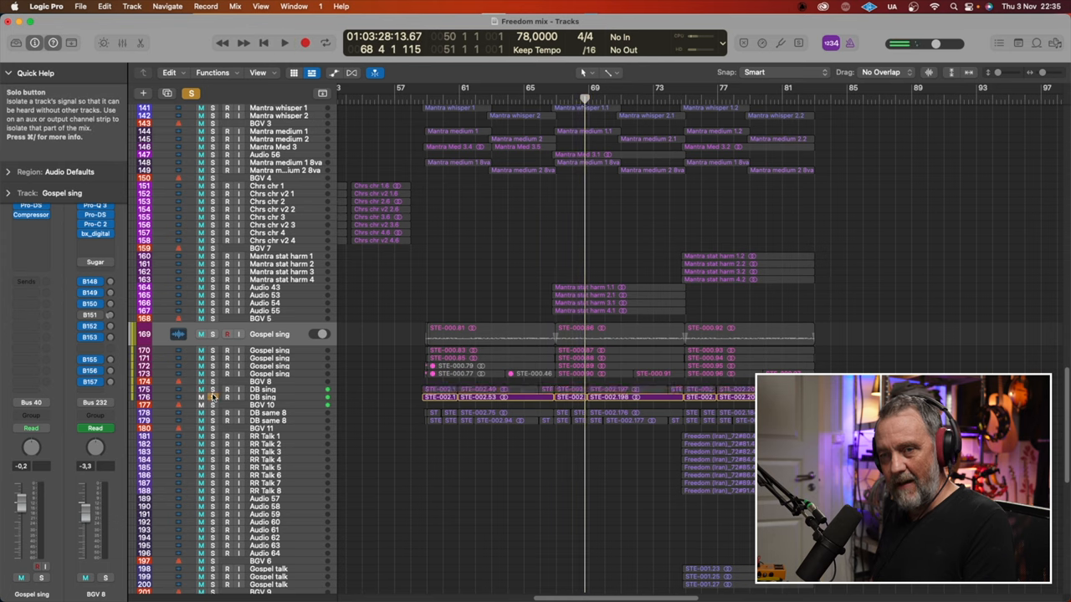
{"action": "scroll", "scroll_direction": "up", "scroll_amount": 3}
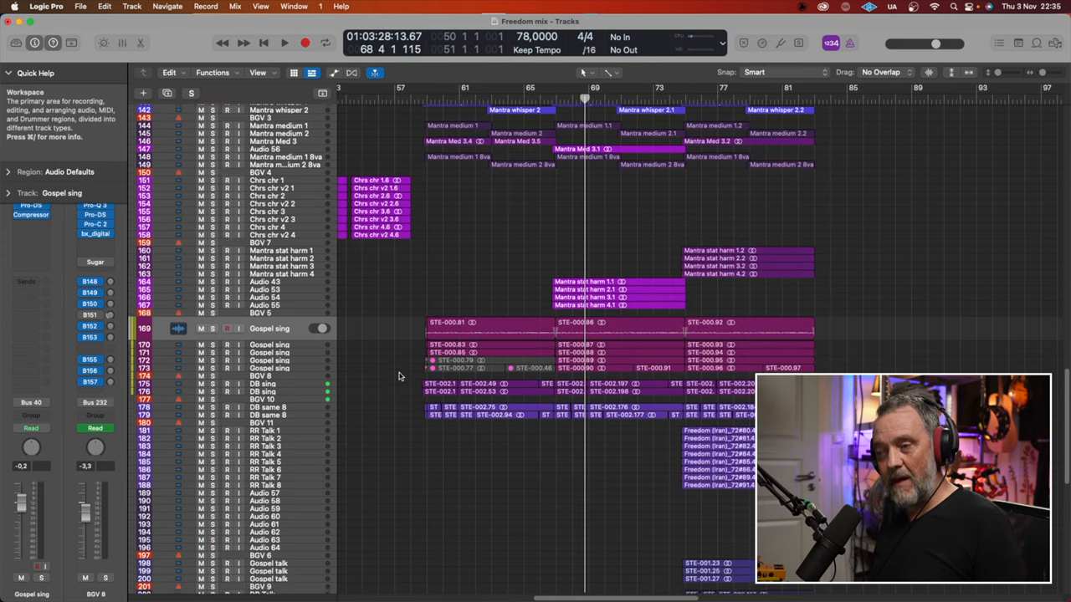
Step: Play the soloed Gospel talk track from its region start, then stop
{"action": "scroll", "scroll_direction": "down", "scroll_amount": 3}
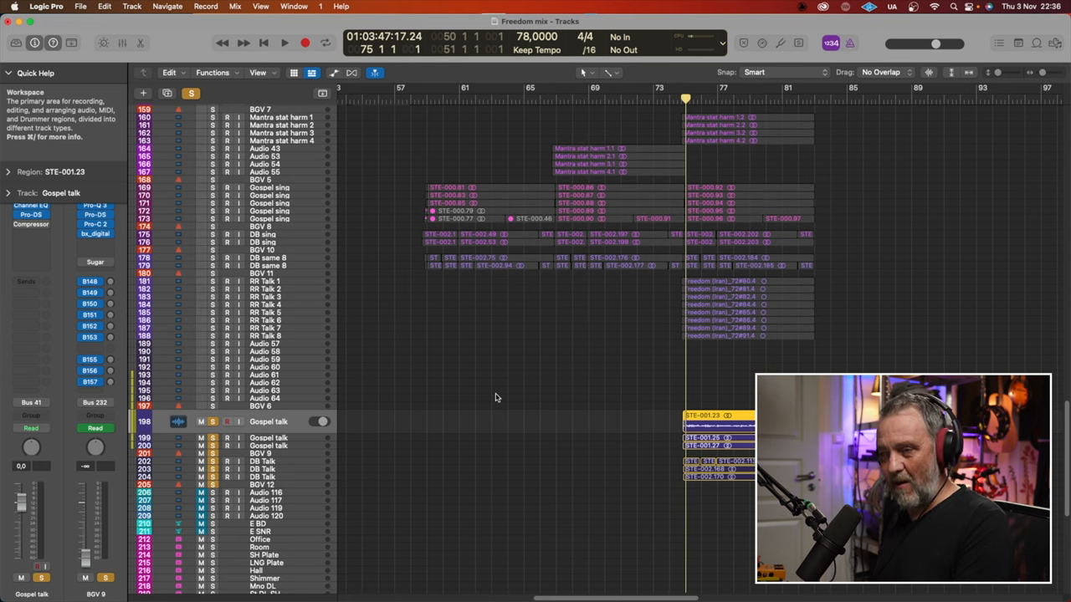
{"action": "left_click", "coordinate": [284, 43]}
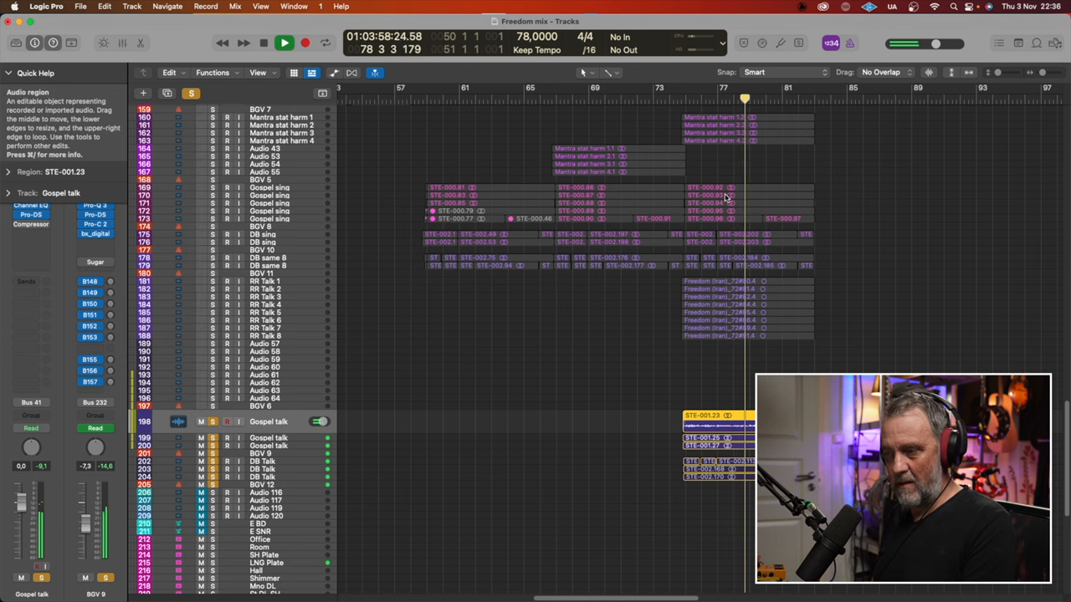
{"action": "left_click", "coordinate": [284, 42]}
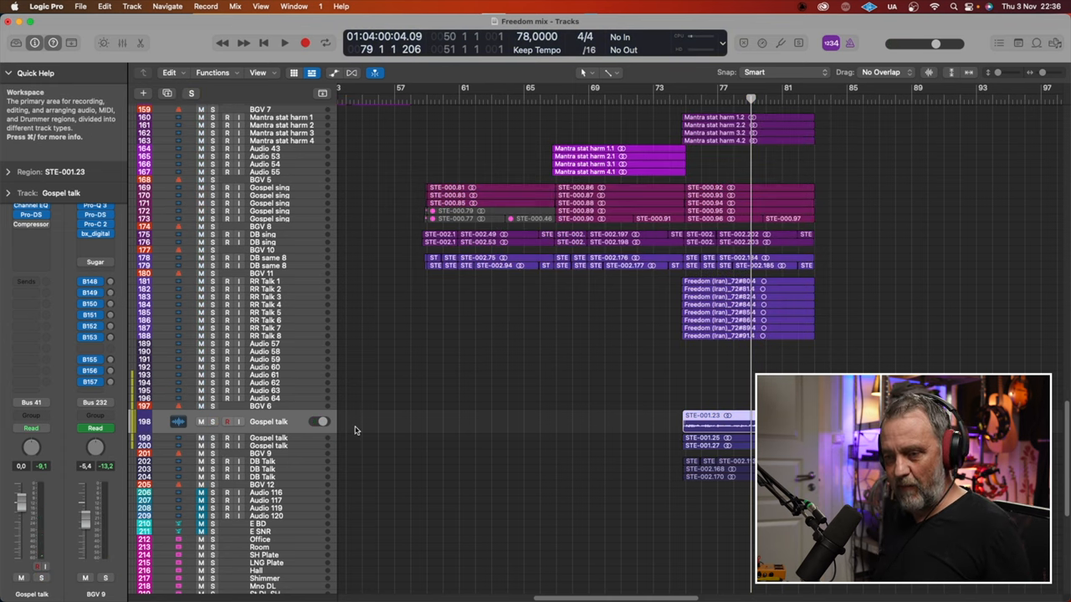
{"action": "scroll", "scroll_direction": "up", "scroll_amount": 3}
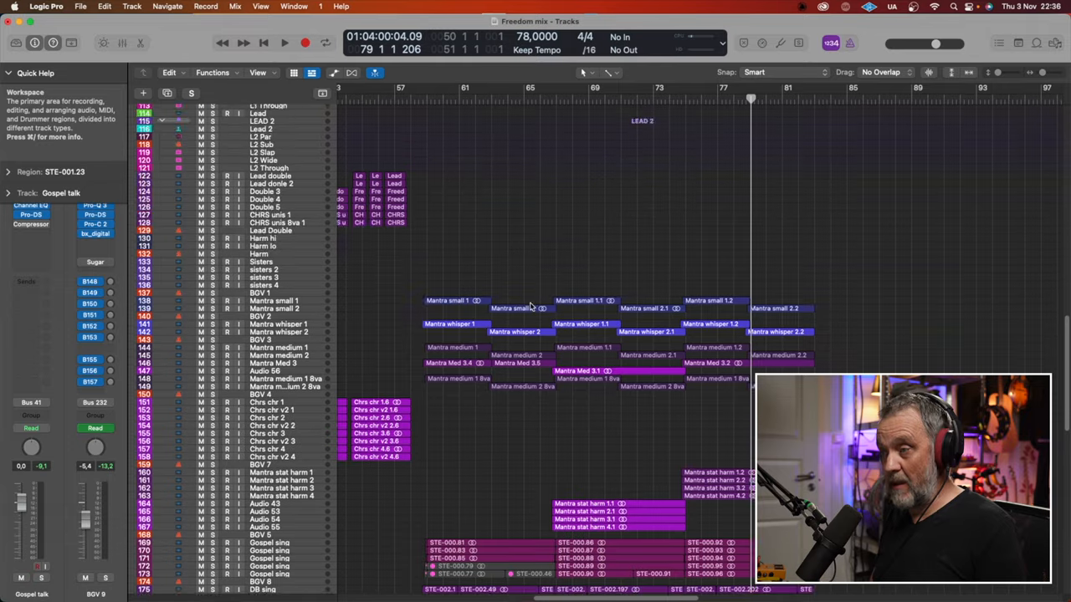
{"action": "scroll", "scroll_direction": "up", "scroll_amount": 3}
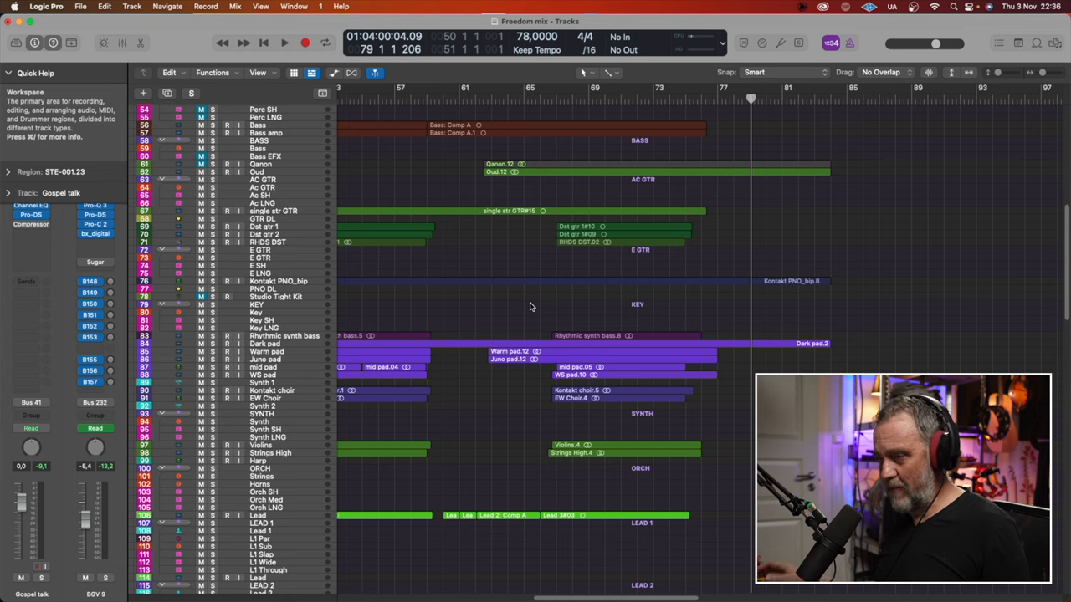
{"action": "scroll", "scroll_direction": "down", "scroll_amount": 3}
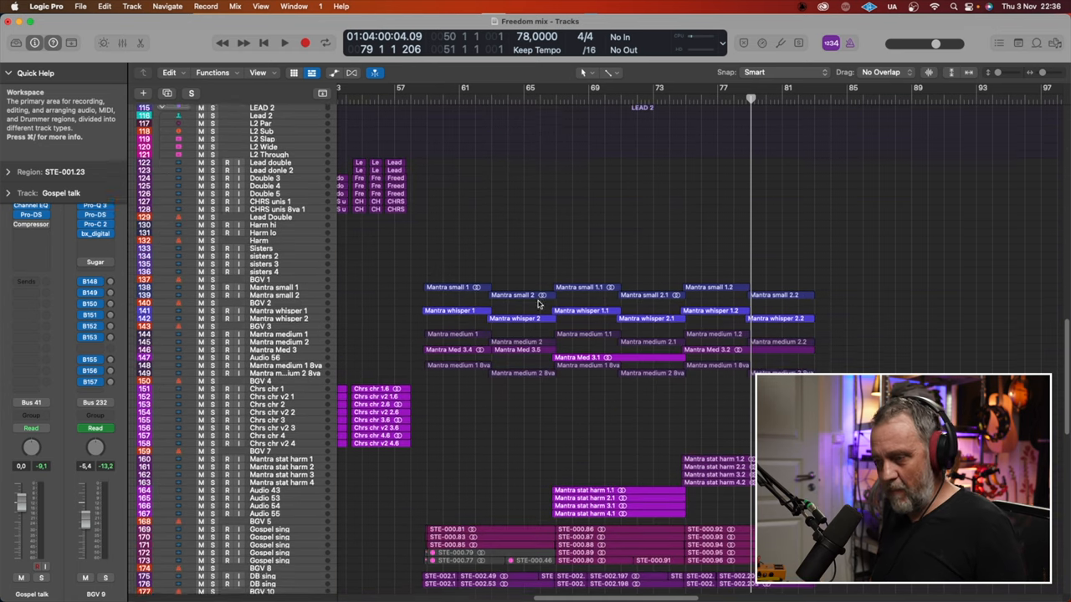
{"action": "scroll", "scroll_direction": "down", "scroll_amount": 3}
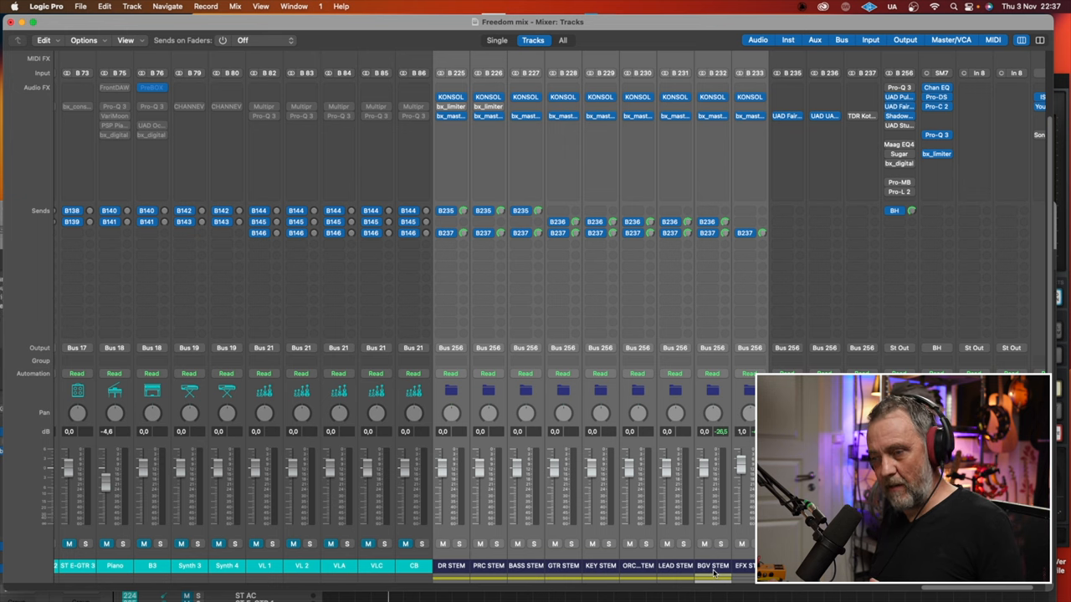
{"action": "mouse_move", "coordinate": [473, 574]}
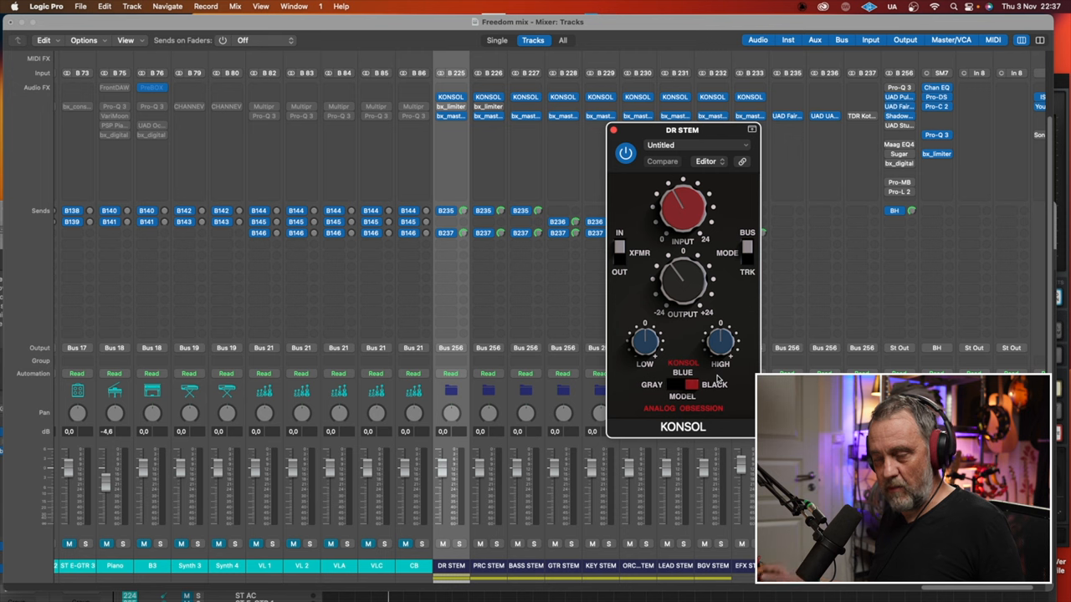
{"action": "mouse_move", "coordinate": [717, 391]}
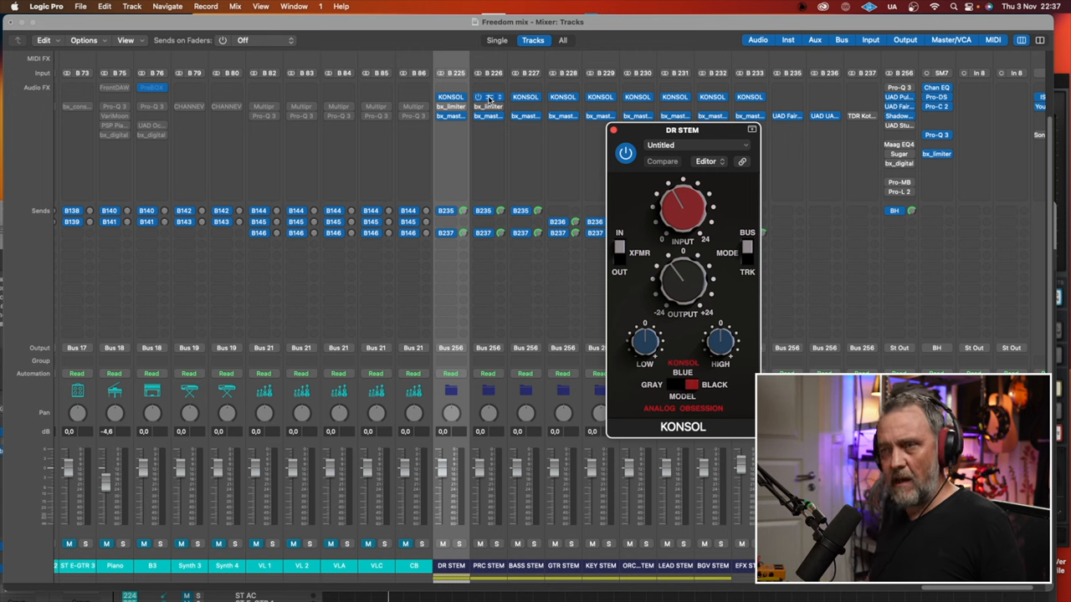
Step: Open the KONSOL console plugin on the DR STEM bus
{"action": "left_click", "coordinate": [488, 97]}
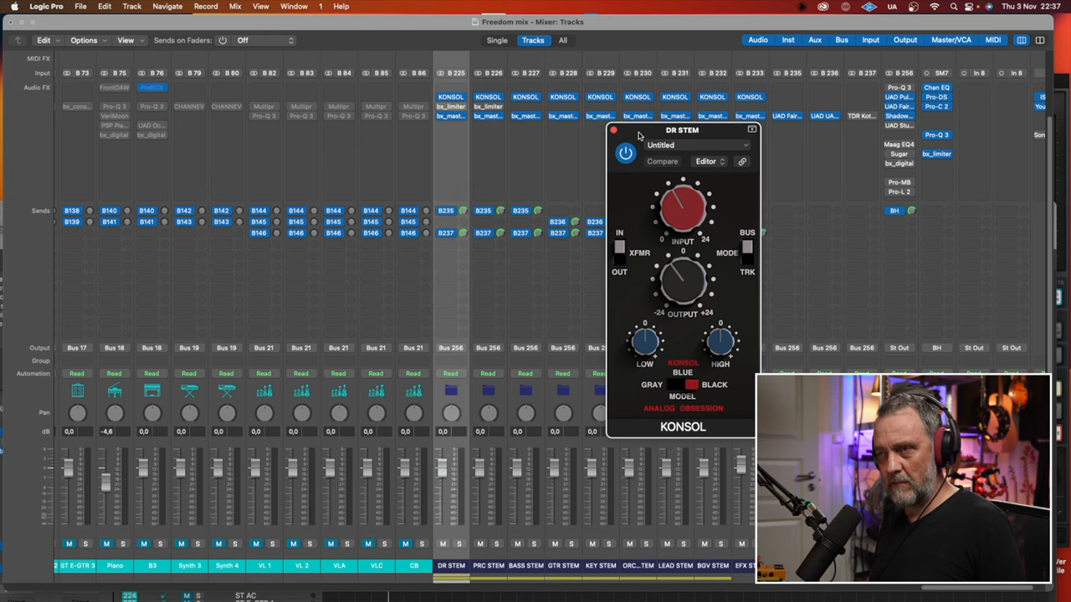
{"action": "mouse_move", "coordinate": [640, 182]}
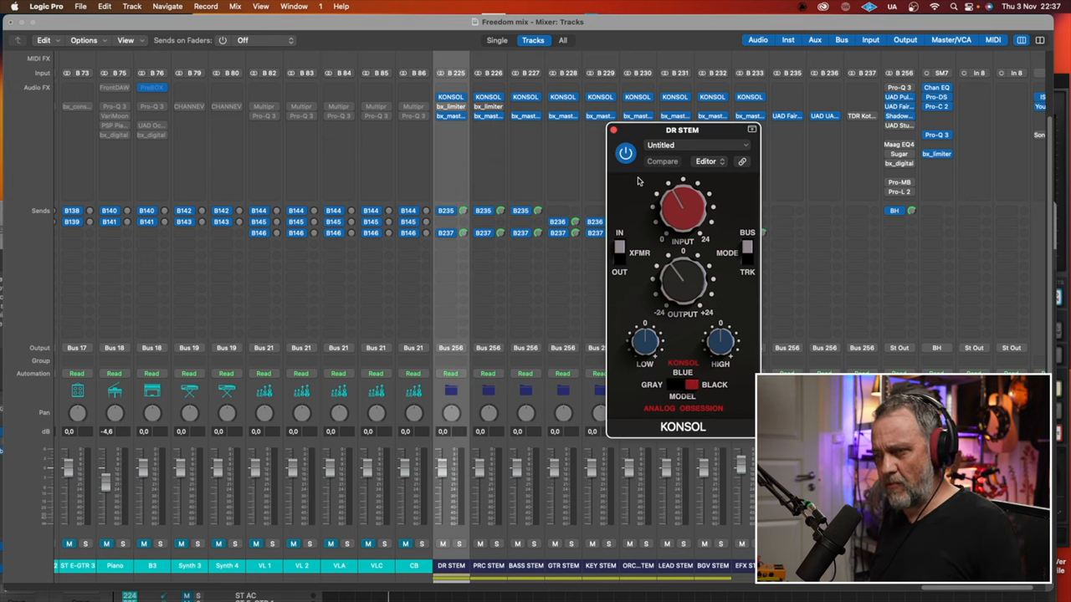
{"action": "mouse_move", "coordinate": [652, 239]}
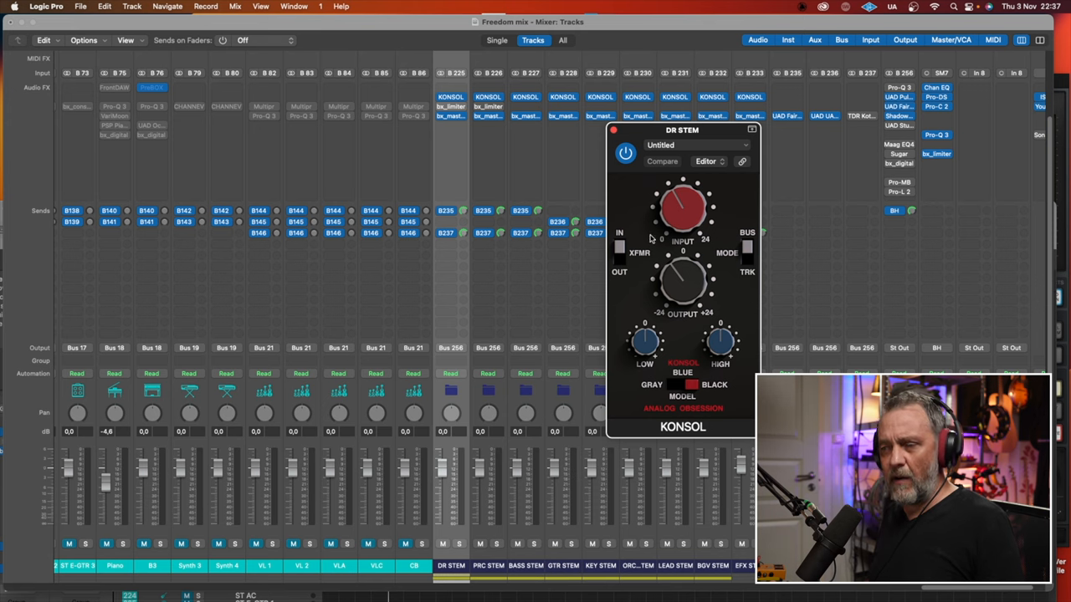
{"action": "mouse_move", "coordinate": [611, 266]}
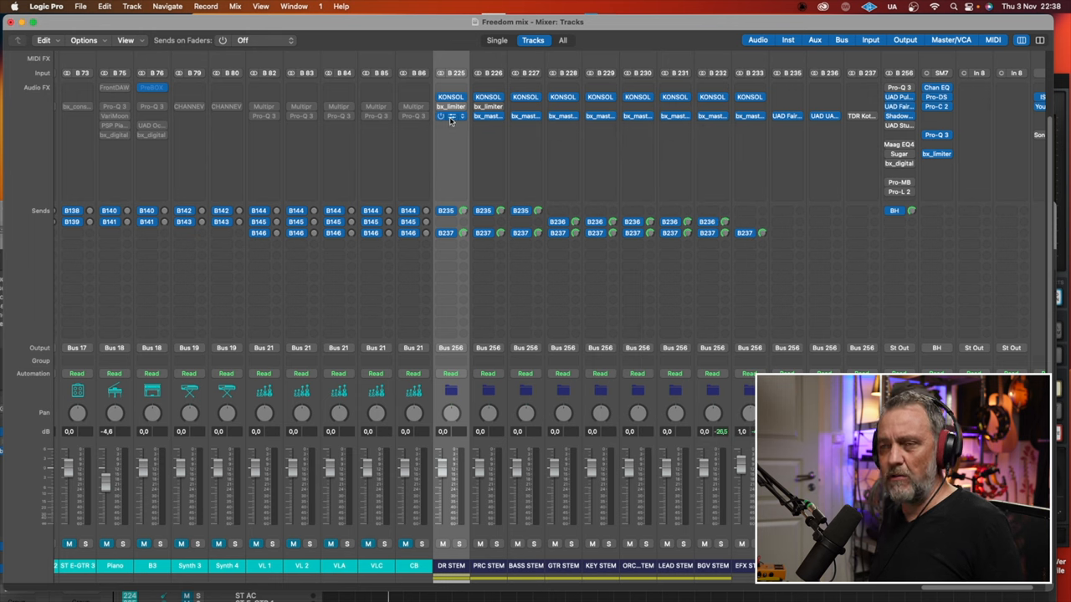
{"action": "double_click", "coordinate": [450, 116]}
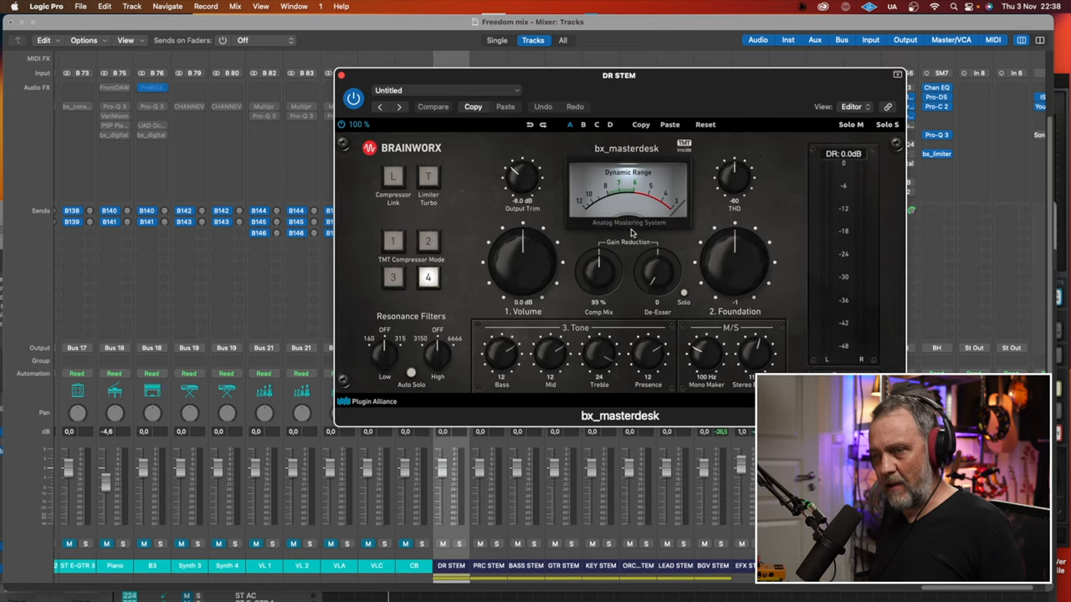
{"action": "mouse_move", "coordinate": [688, 251]}
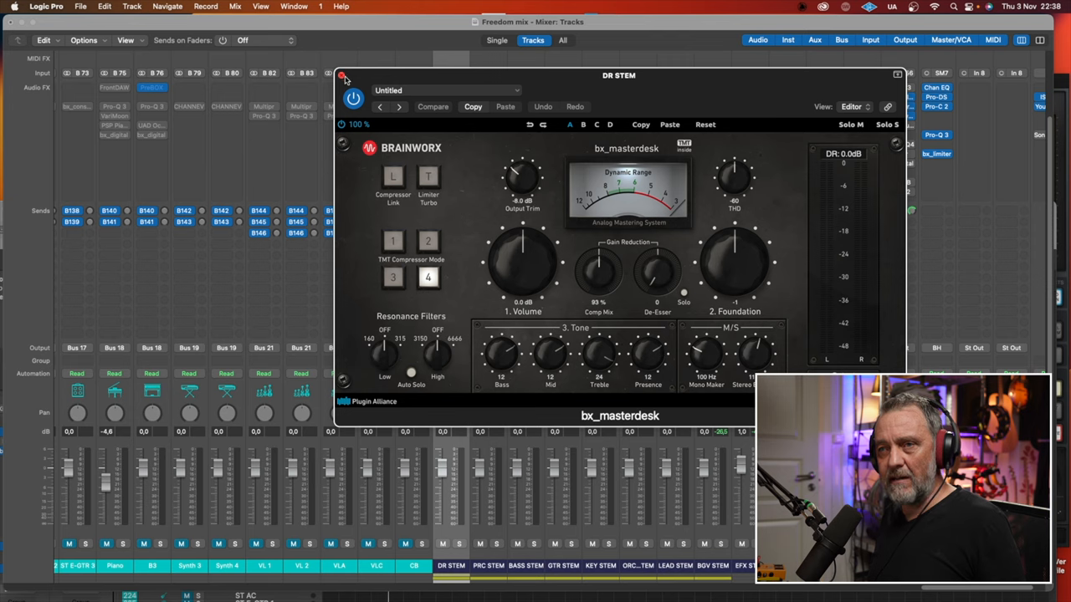
{"action": "left_click", "coordinate": [342, 74]}
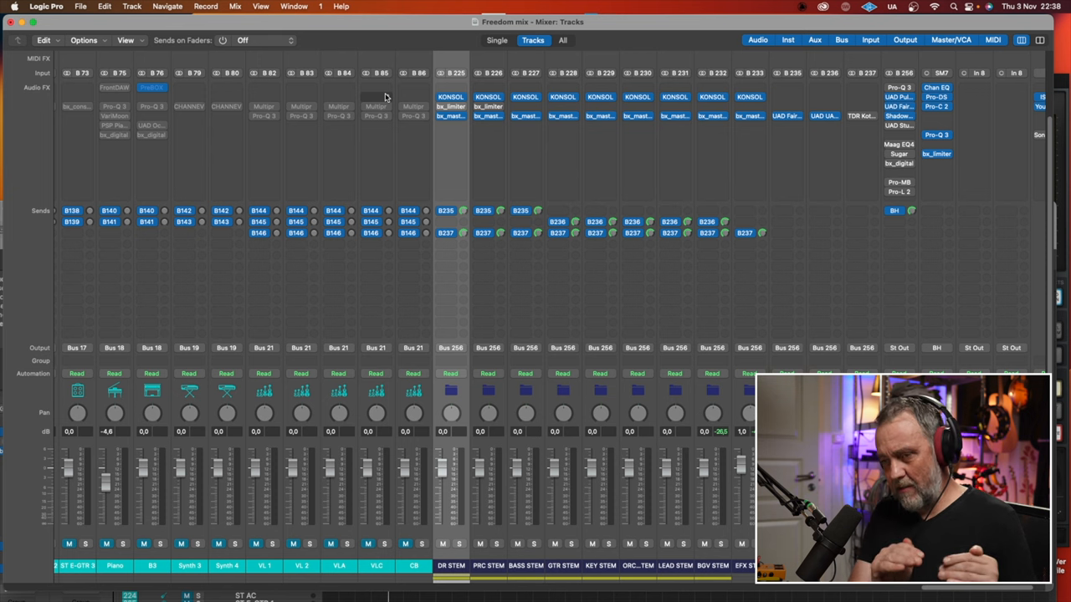
{"action": "mouse_move", "coordinate": [711, 154]}
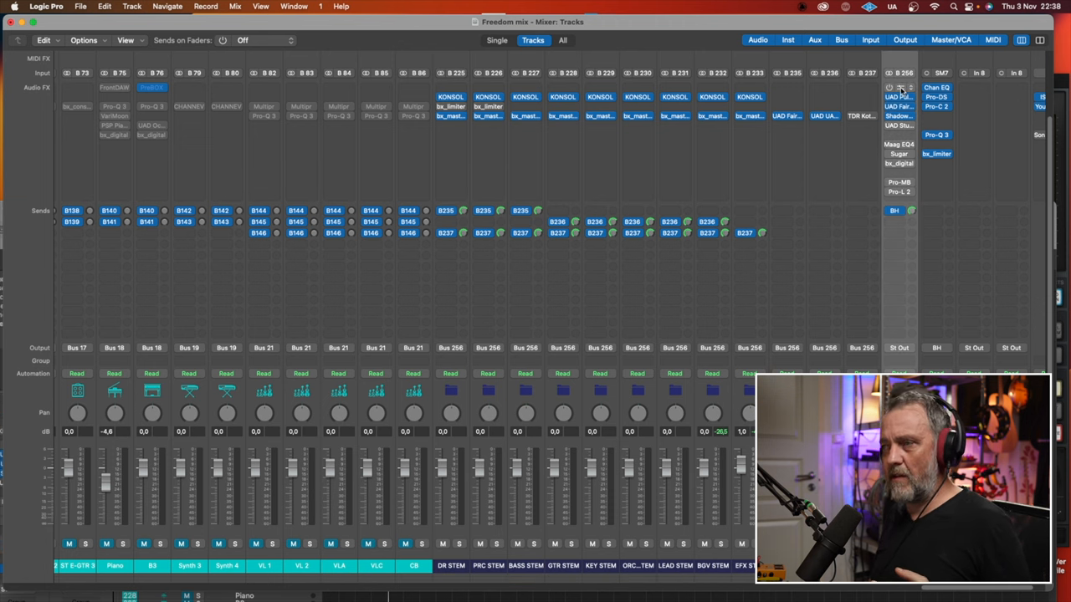
Step: Check and close the master Pultec EQ, then open and reposition the Shadow Hills compressor
{"action": "left_click", "coordinate": [937, 135]}
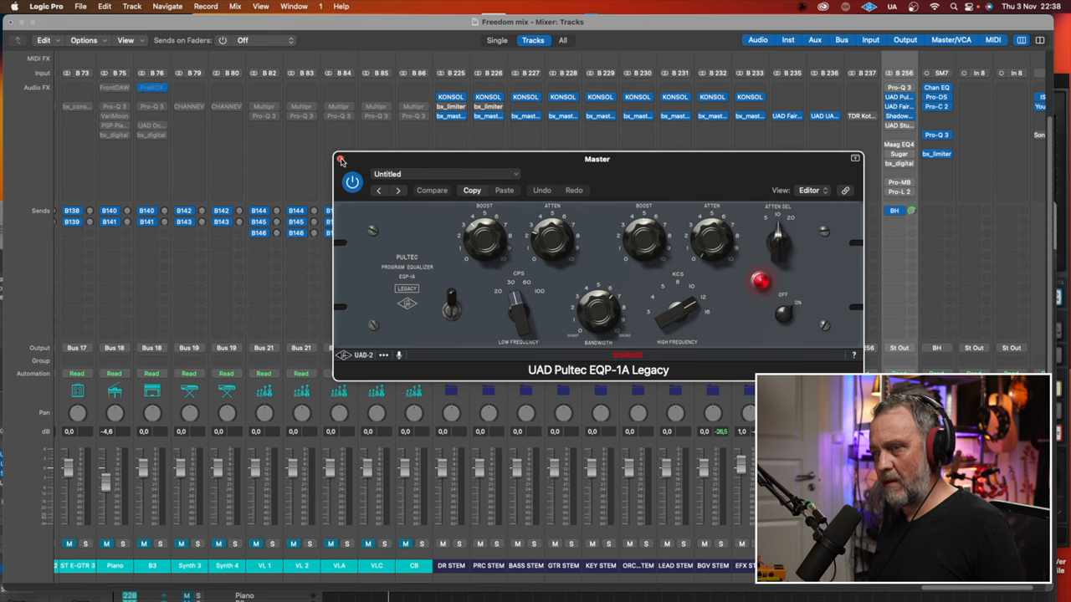
{"action": "left_click", "coordinate": [342, 160]}
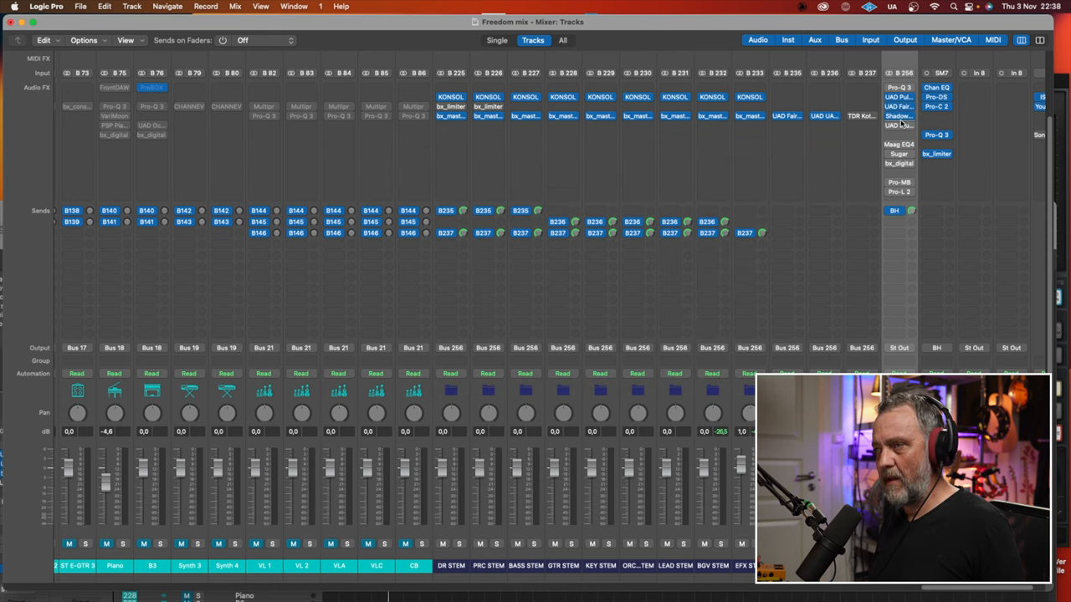
{"action": "left_click", "coordinate": [898, 116]}
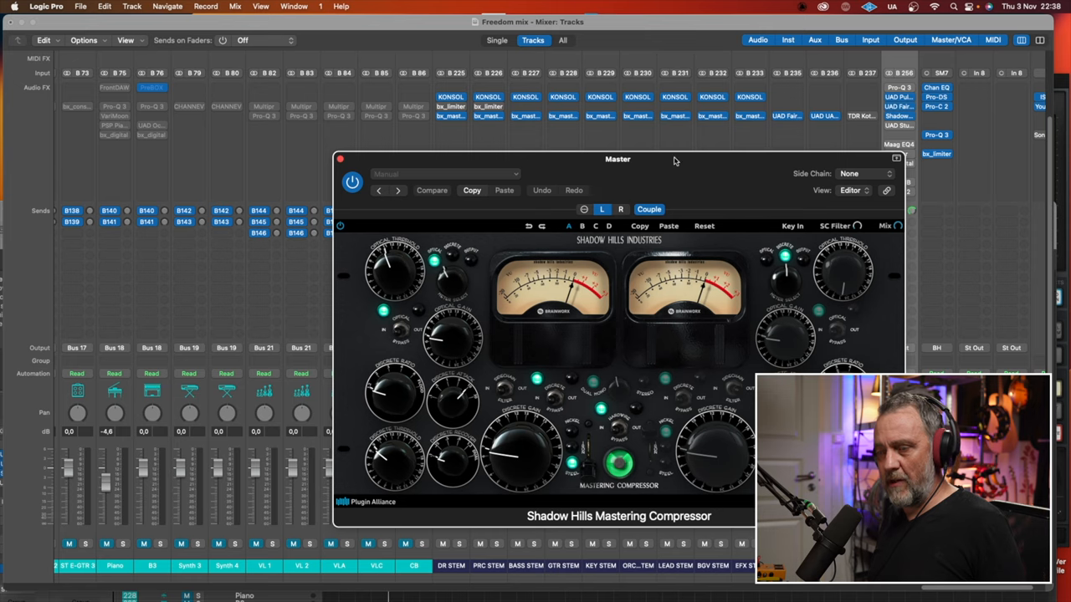
{"action": "left_click_drag", "start_coordinate": [617, 159], "coordinate": [608, 112]}
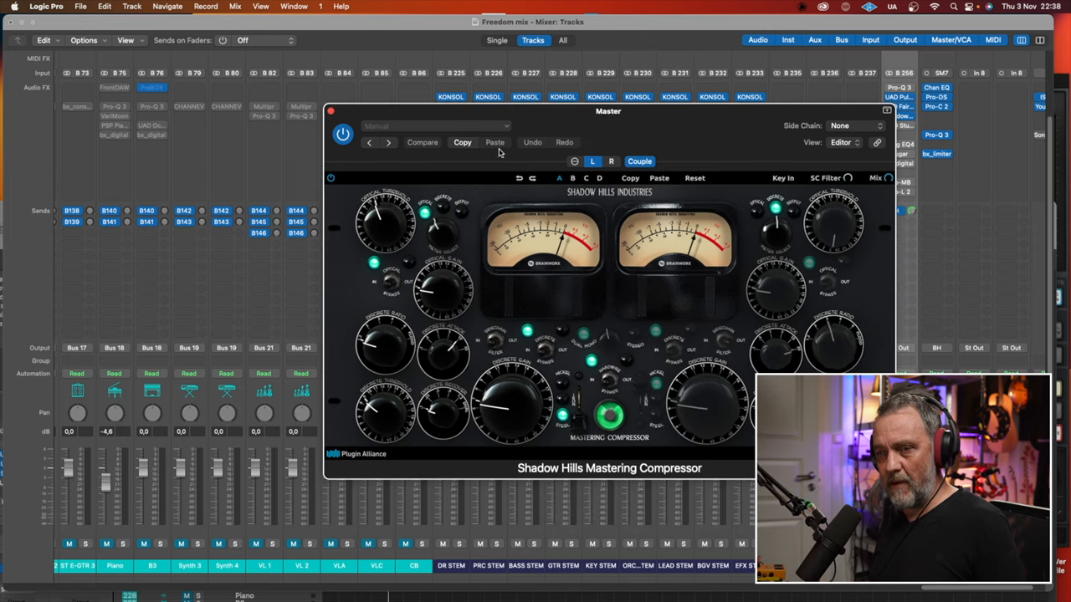